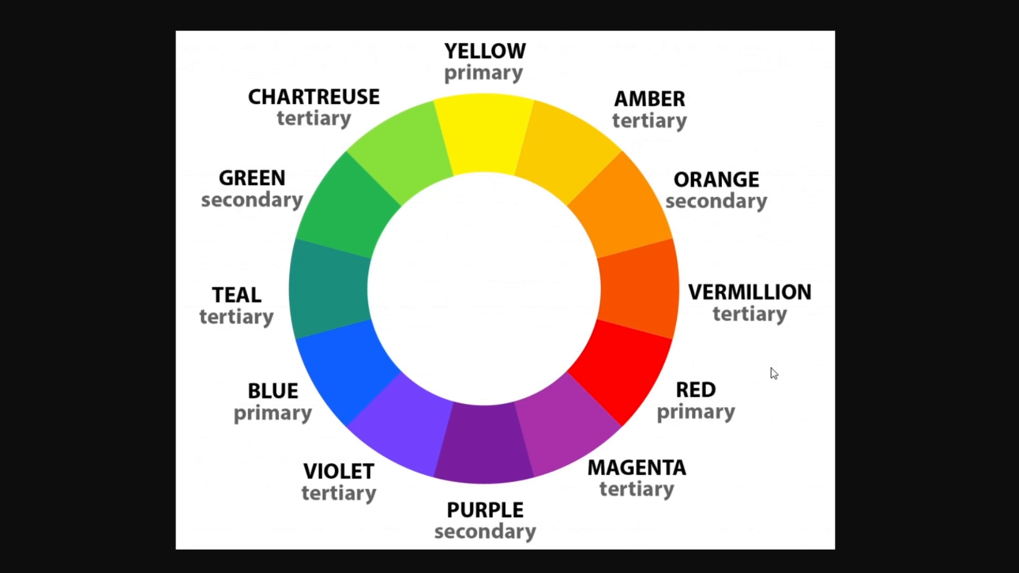
mouse_move(344, 395)
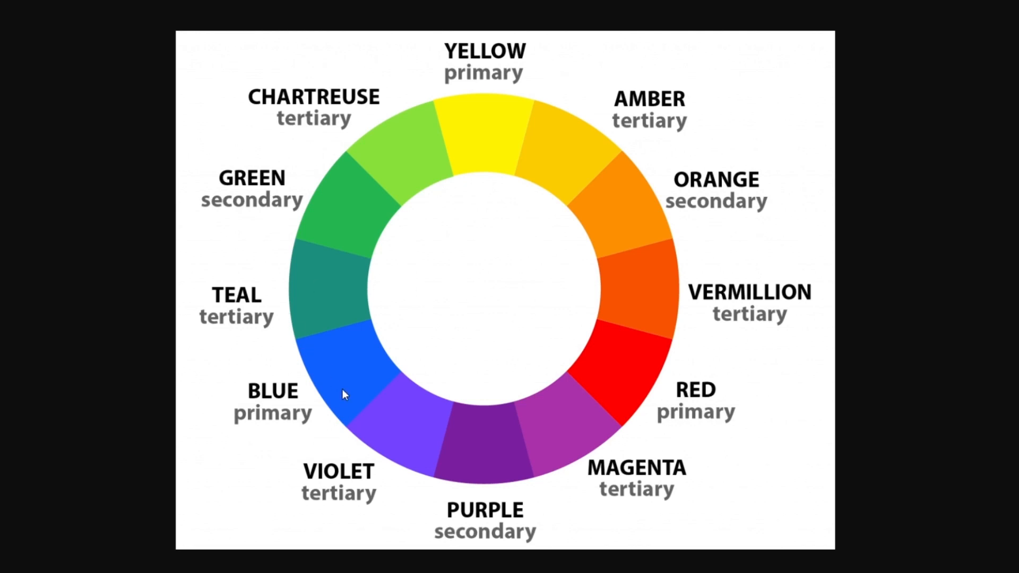
mouse_move(476, 462)
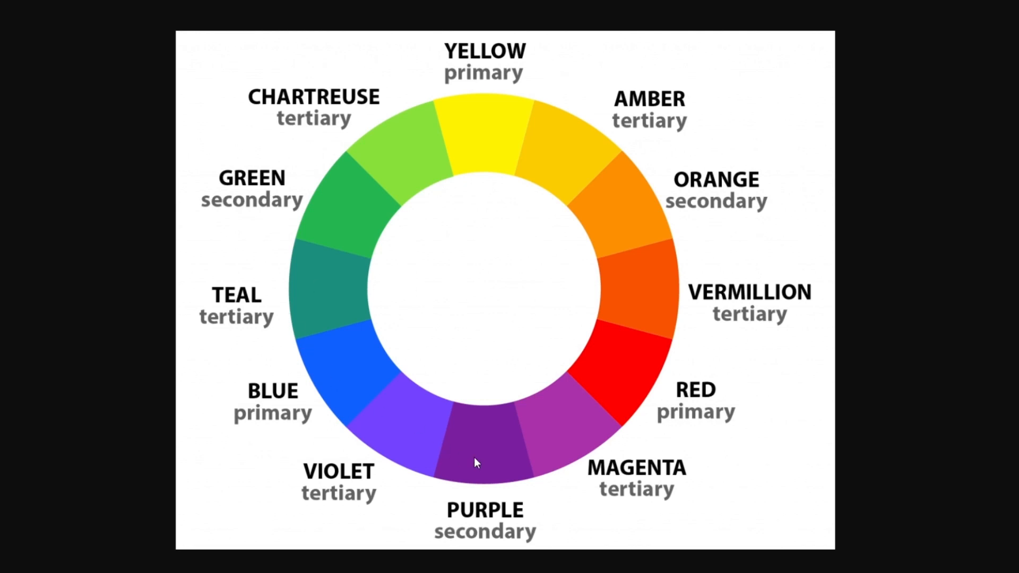
mouse_move(407, 462)
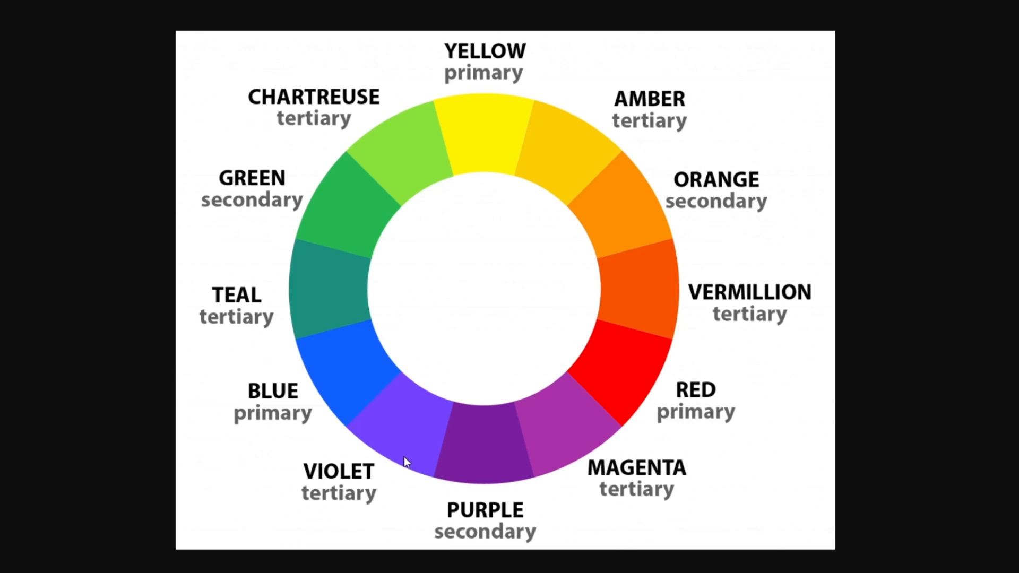
mouse_move(662, 426)
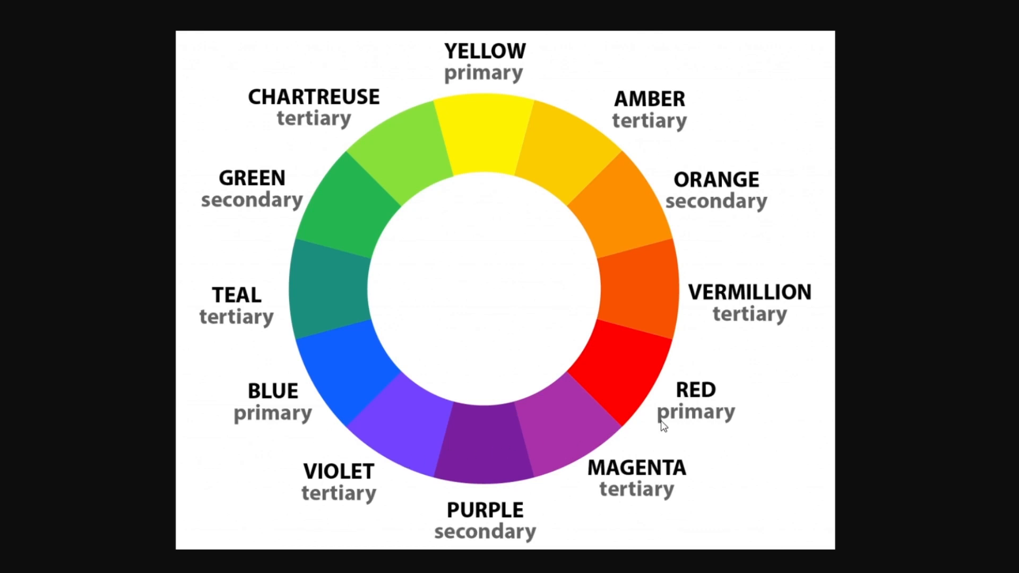
mouse_move(651, 259)
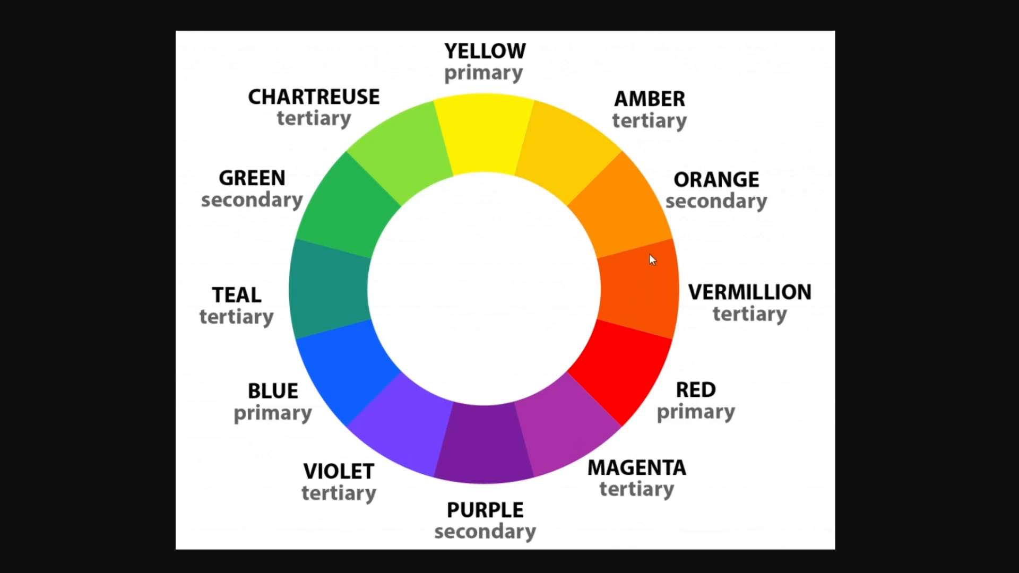
mouse_move(650, 241)
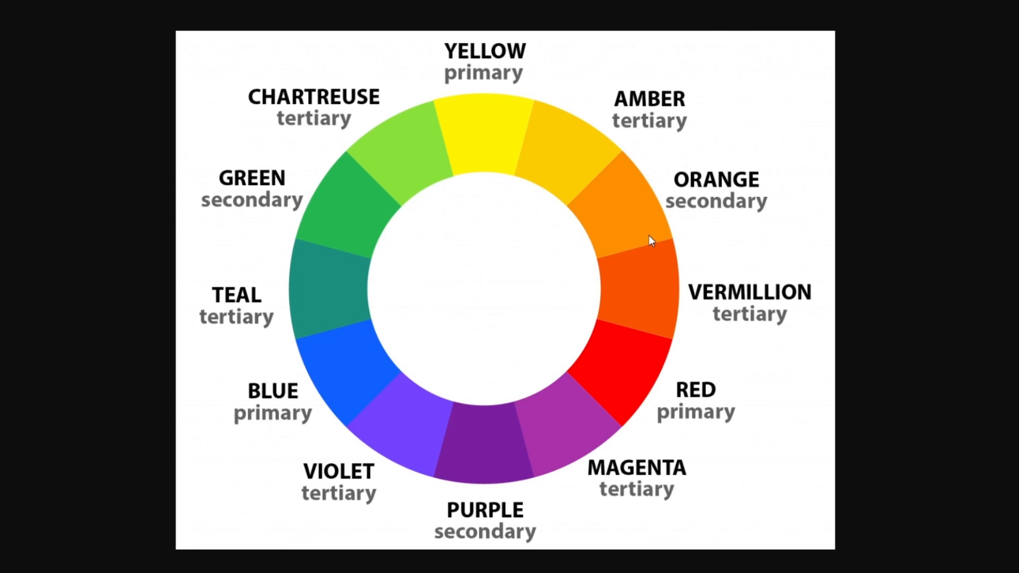
mouse_move(334, 402)
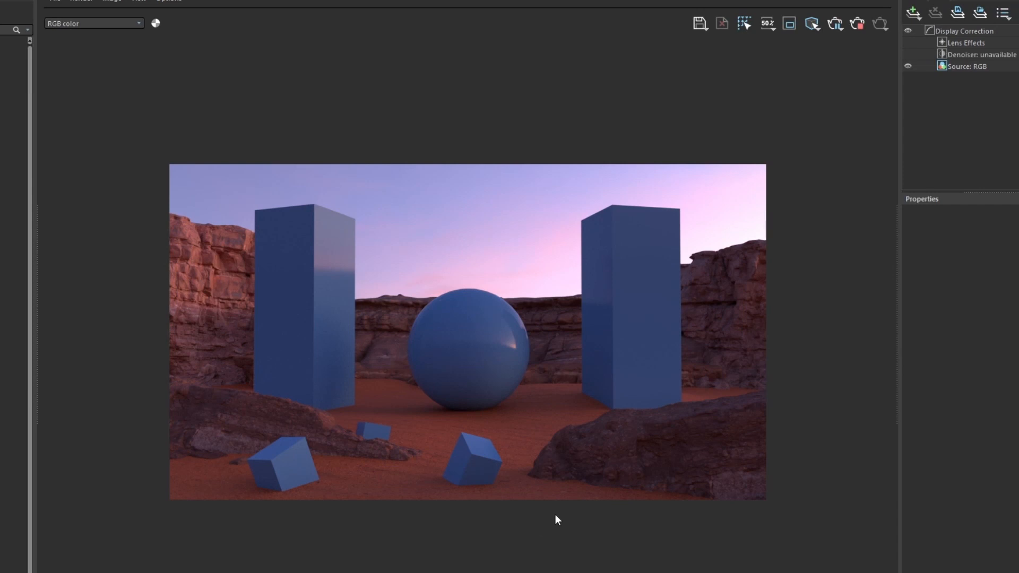
mouse_move(685, 445)
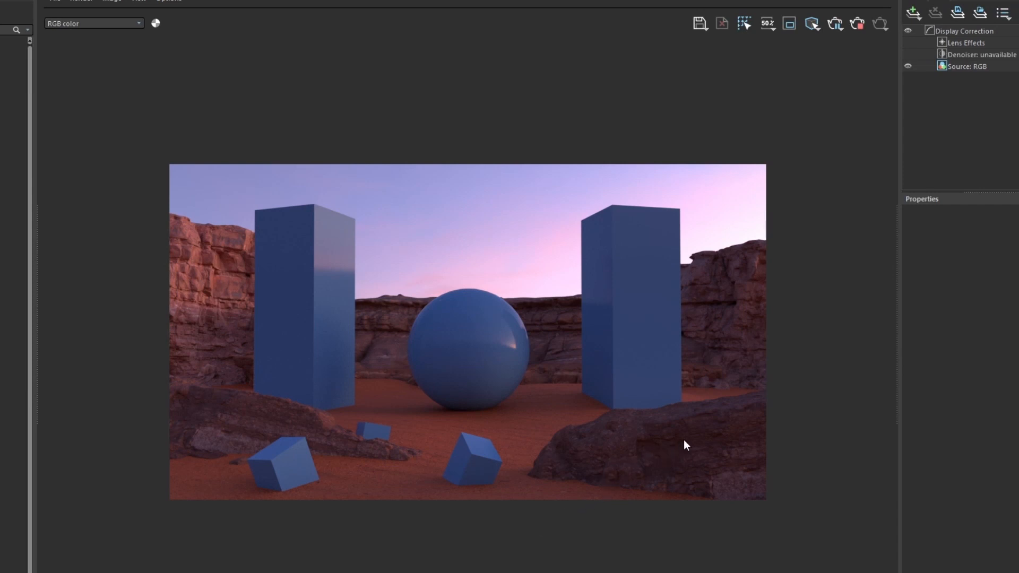
mouse_move(653, 346)
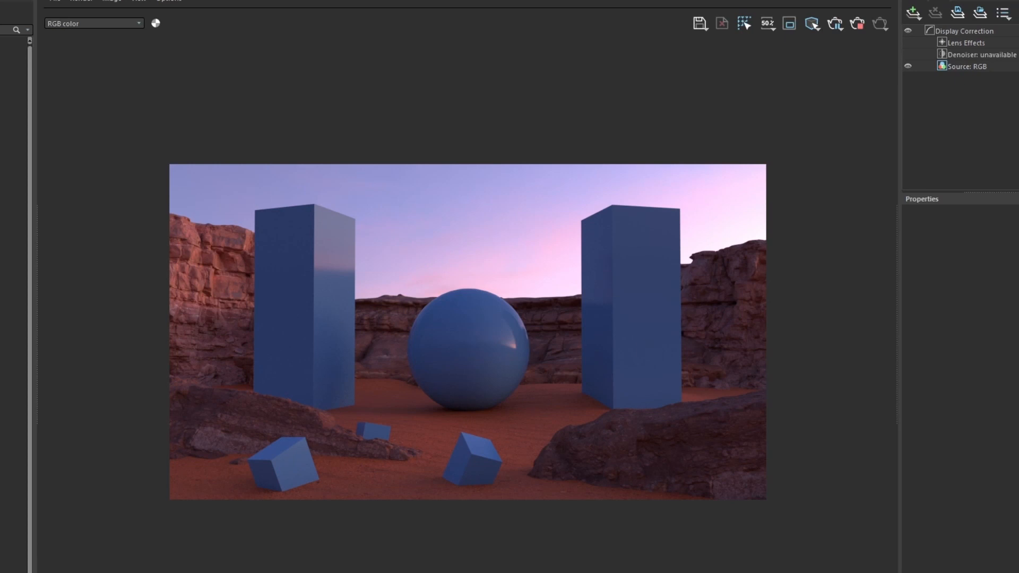
mouse_move(603, 368)
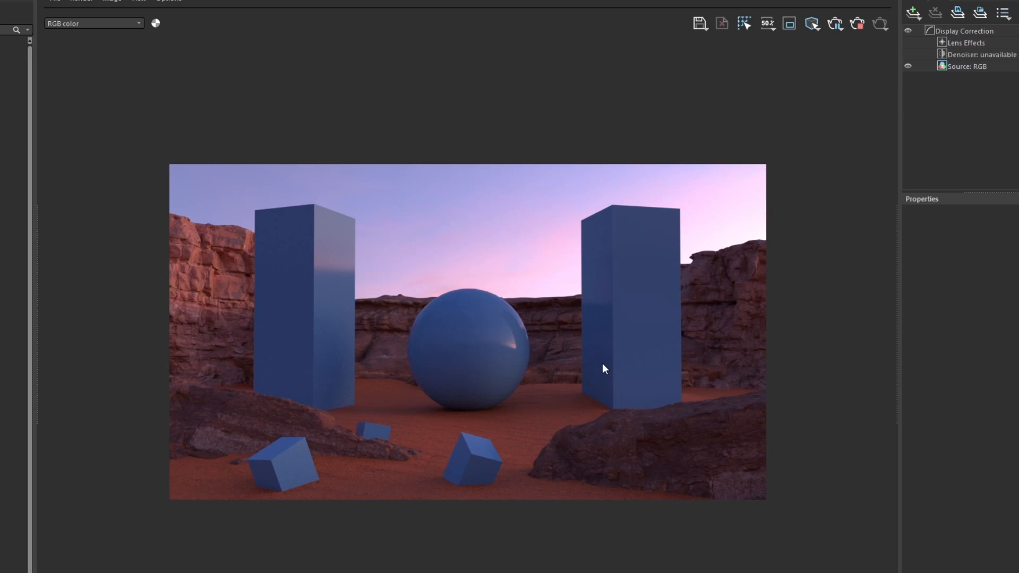
mouse_move(413, 291)
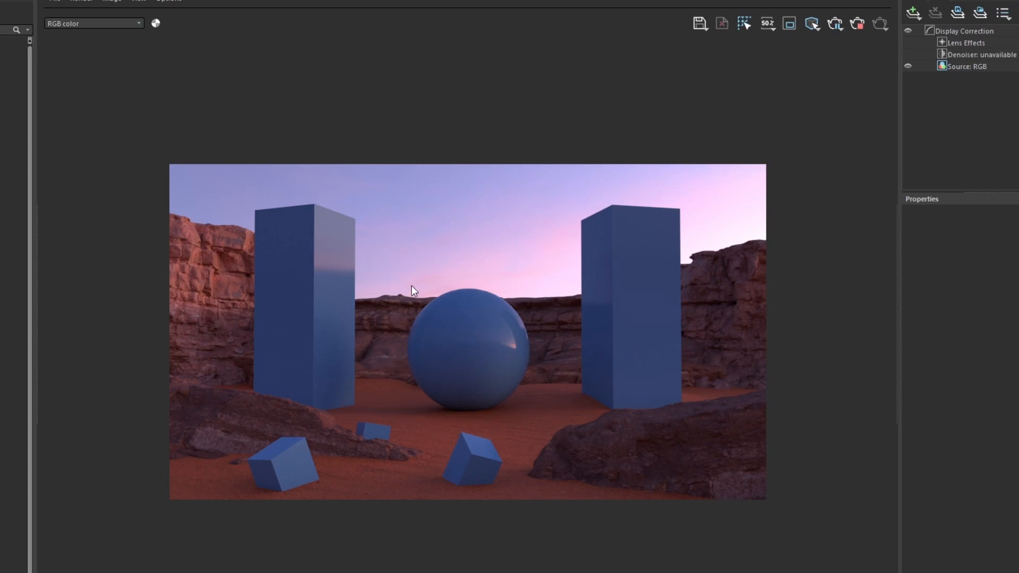
mouse_move(626, 320)
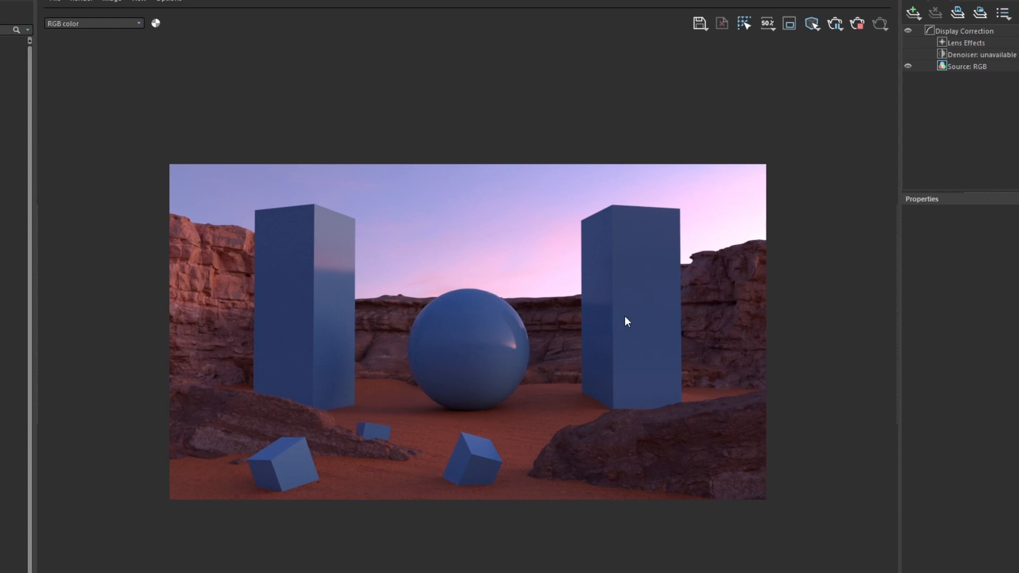
mouse_move(549, 447)
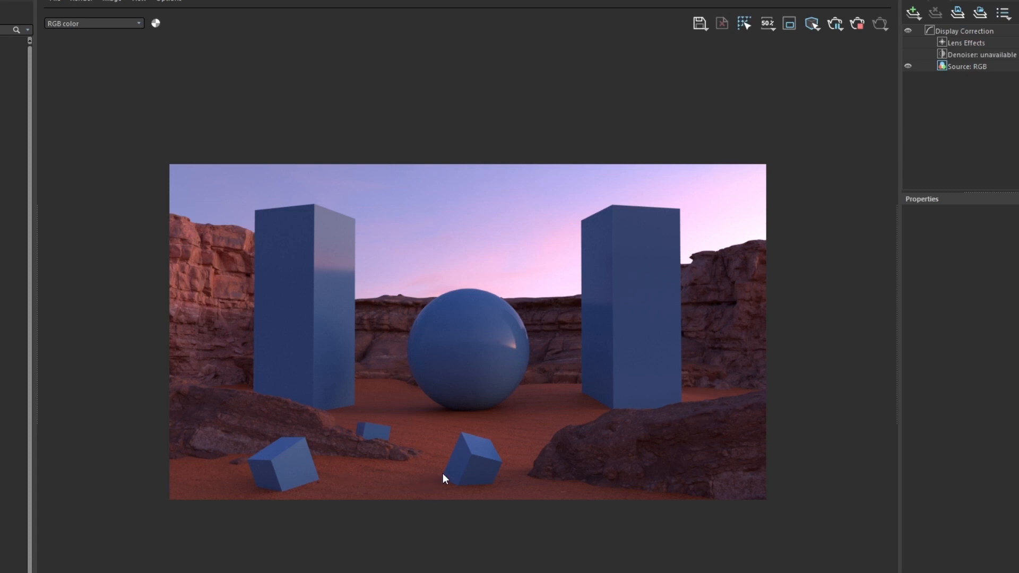
mouse_move(473, 469)
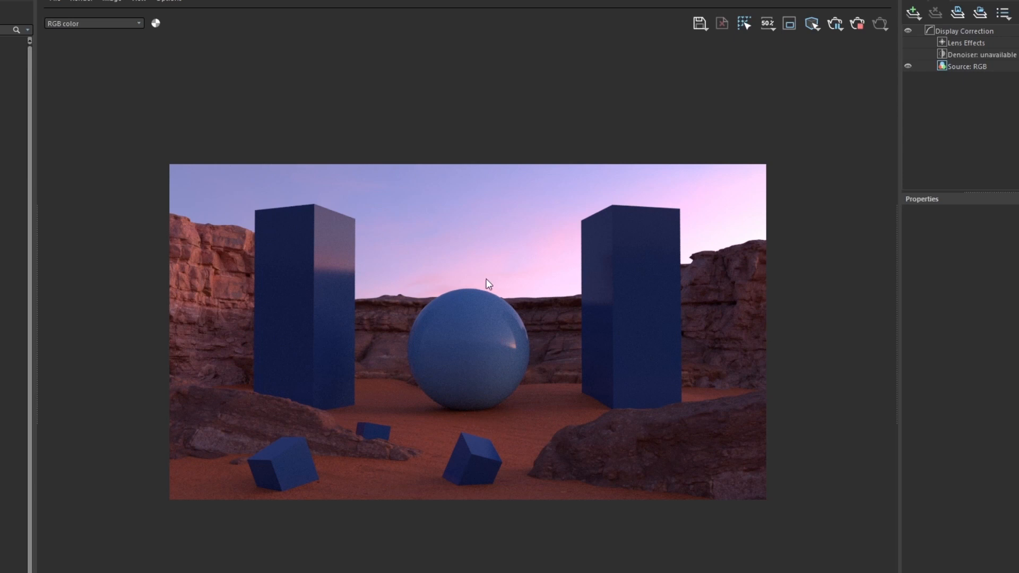
mouse_move(460, 294)
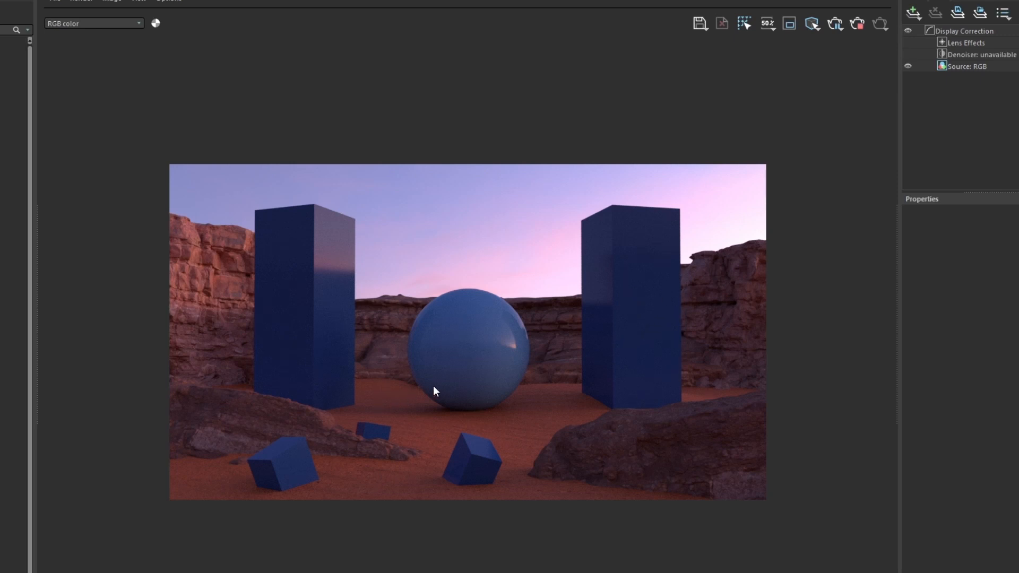
mouse_move(529, 329)
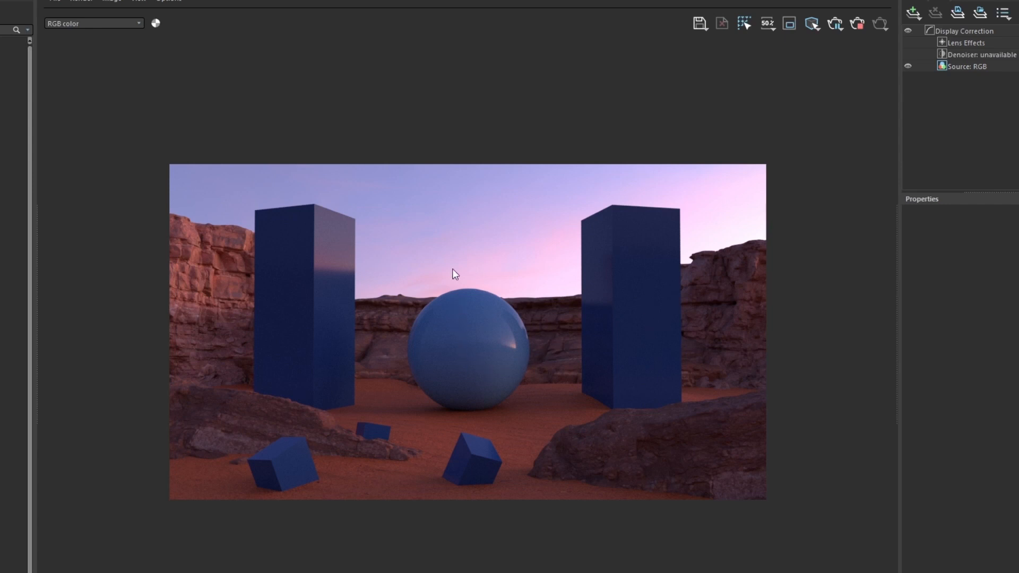
mouse_move(460, 320)
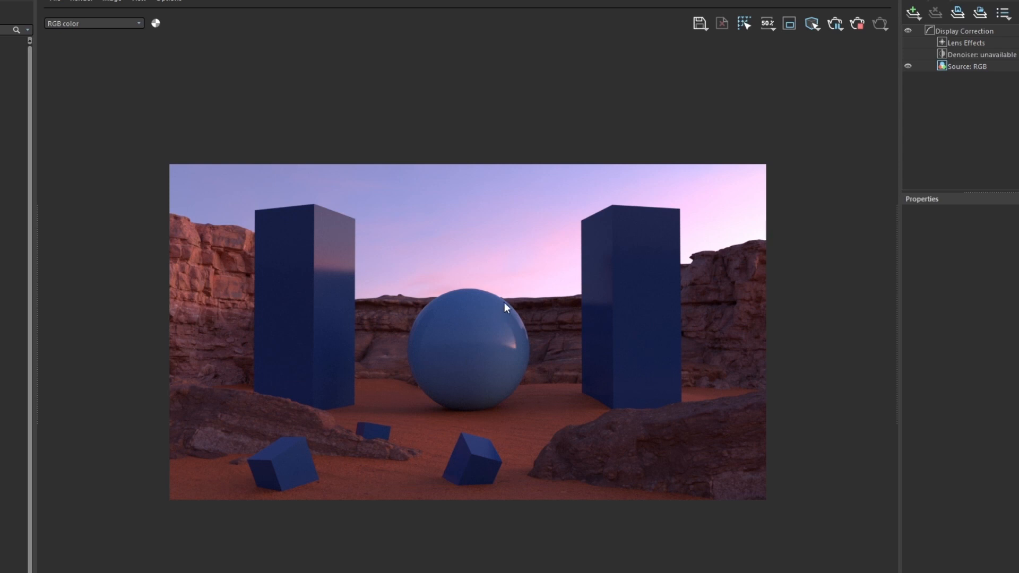
mouse_move(503, 303)
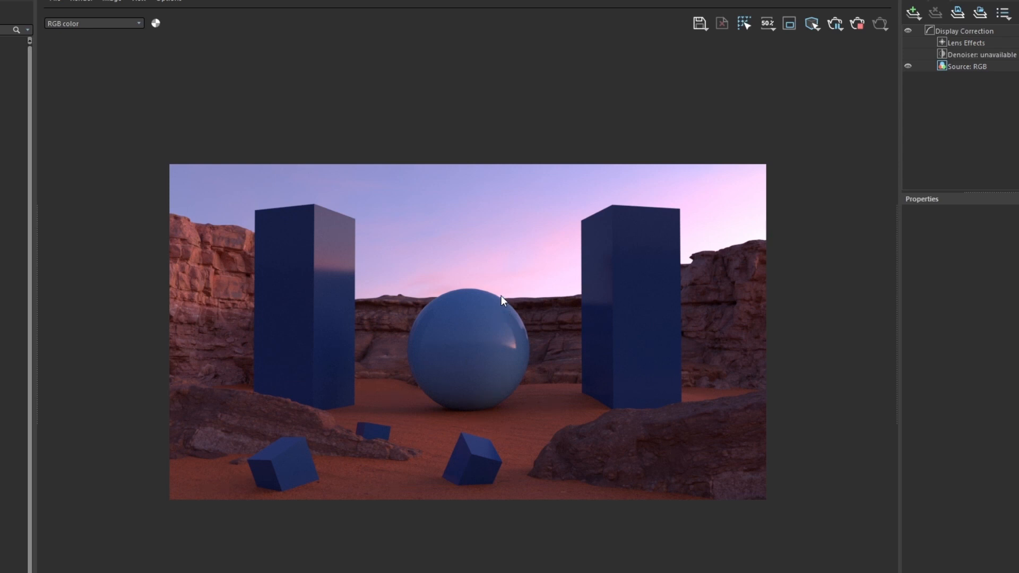
mouse_move(615, 316)
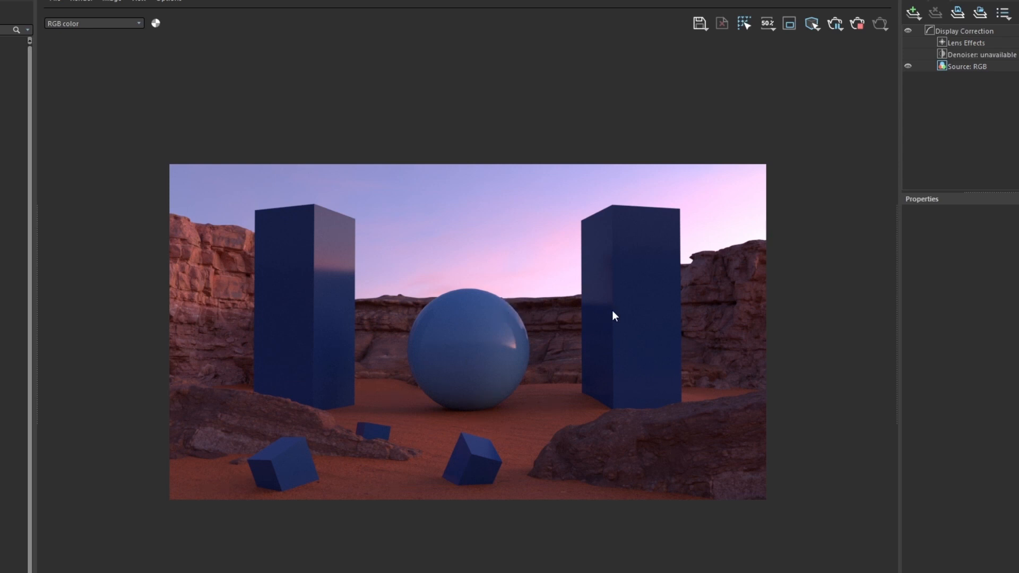
mouse_move(623, 336)
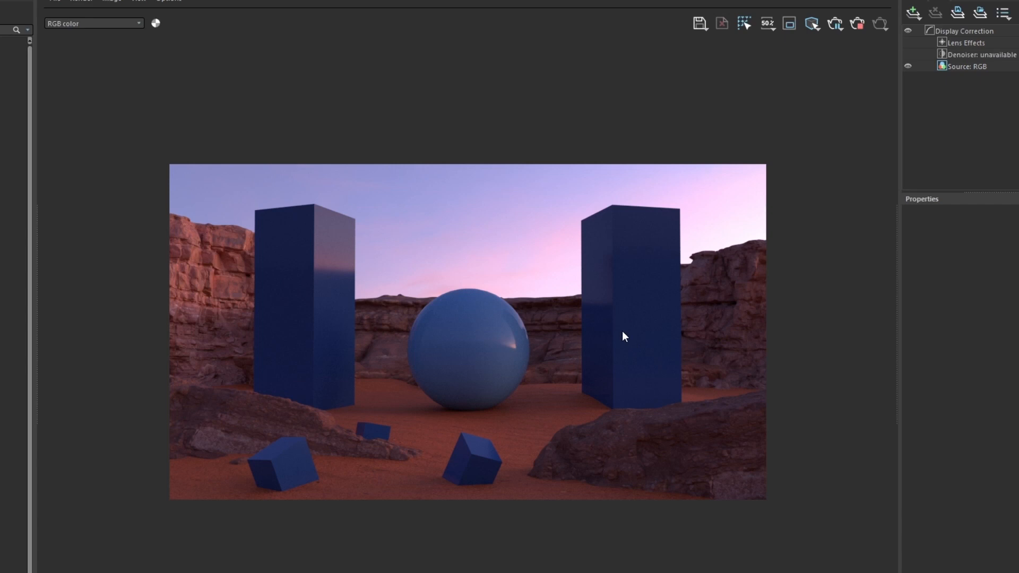
mouse_move(654, 325)
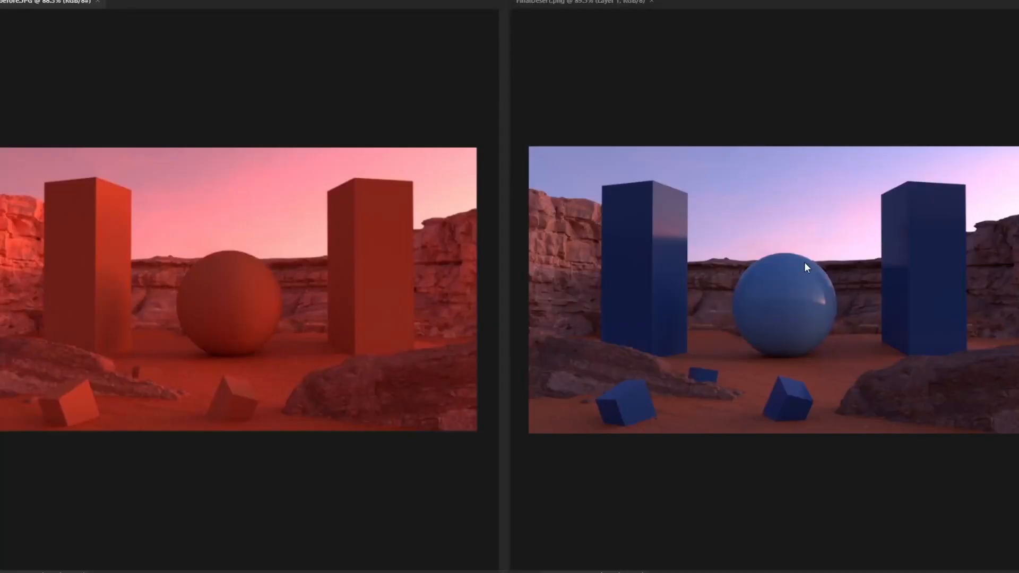
mouse_move(725, 468)
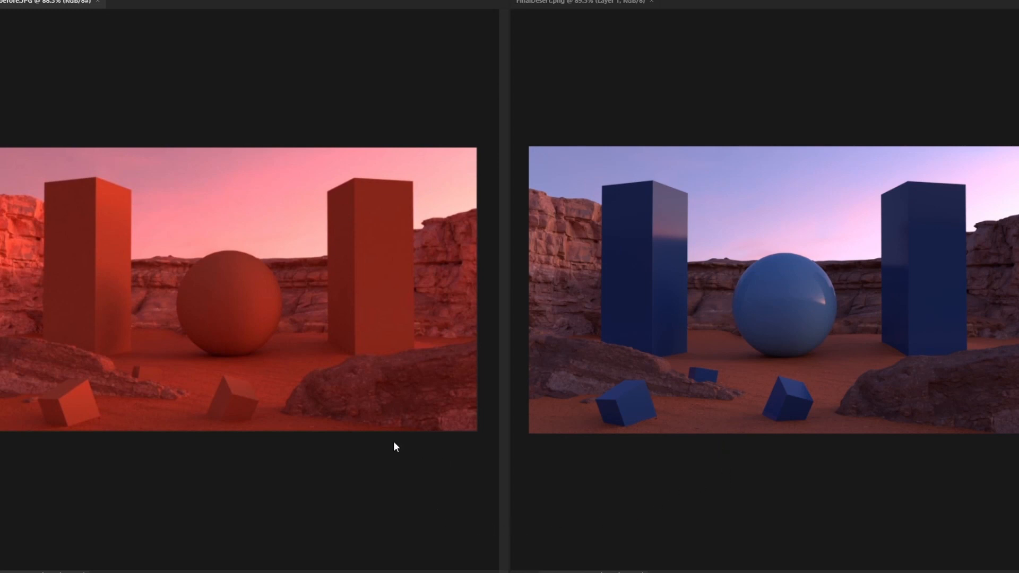
mouse_move(401, 358)
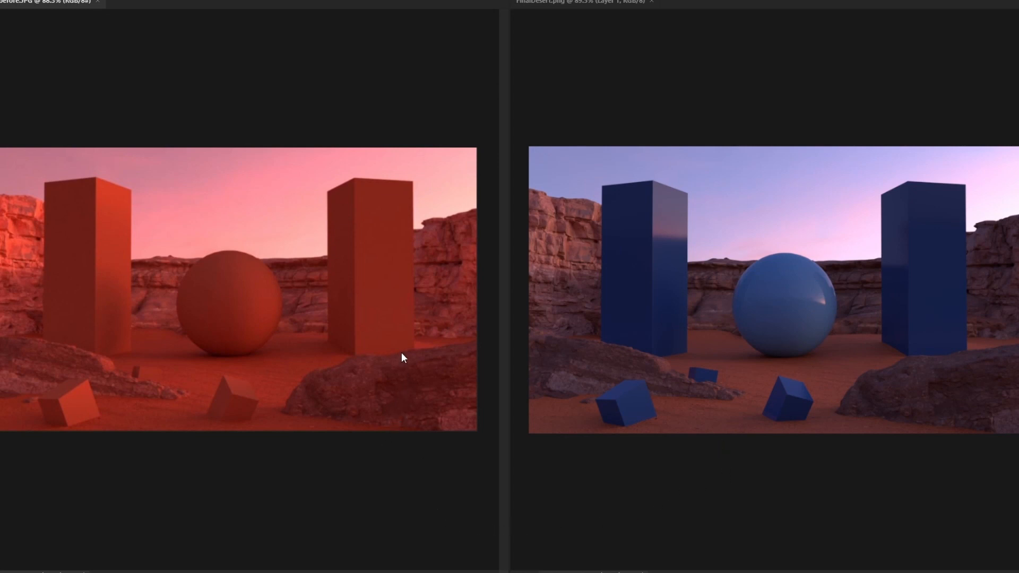
mouse_move(798, 345)
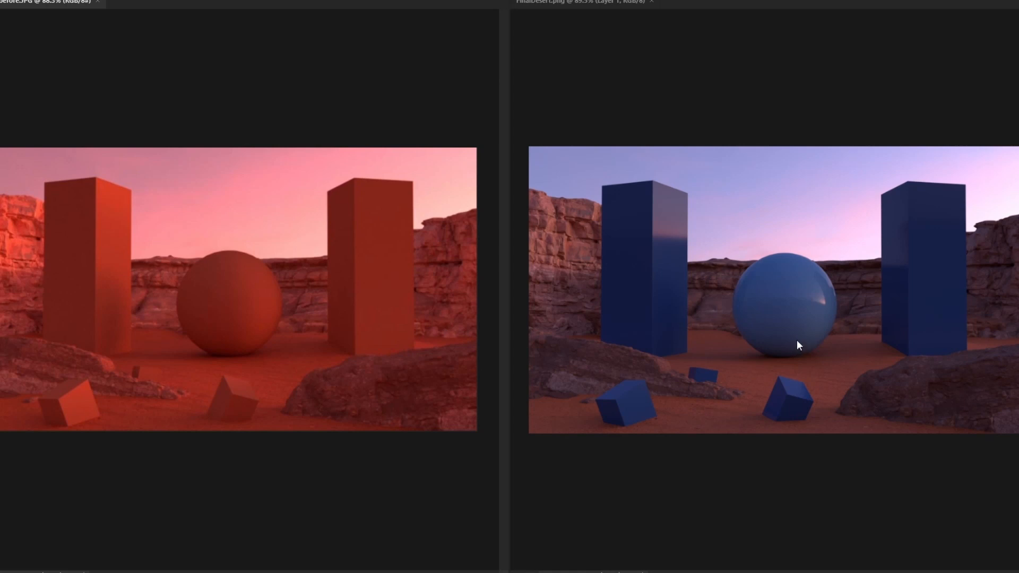
mouse_move(523, 437)
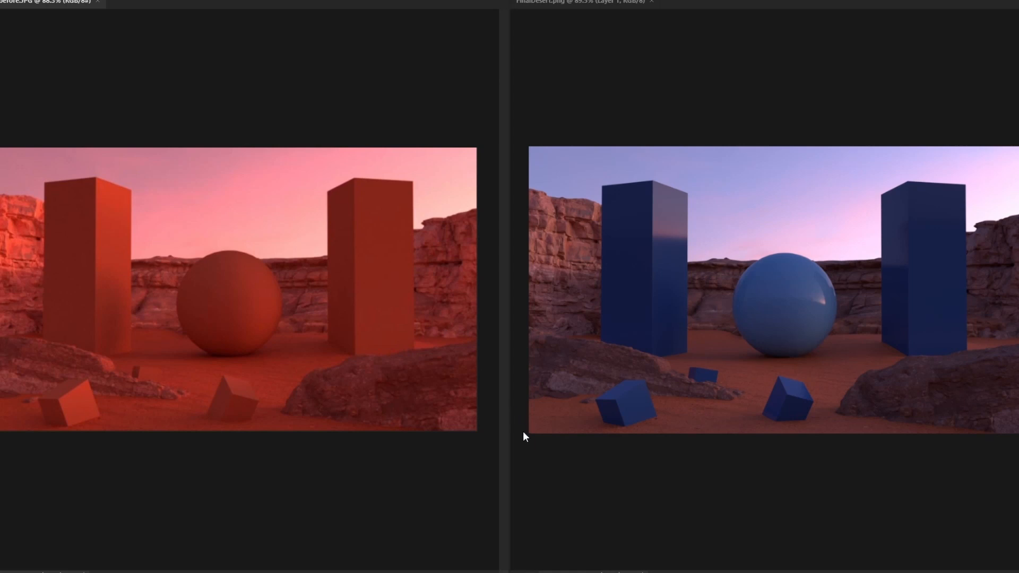
mouse_move(538, 465)
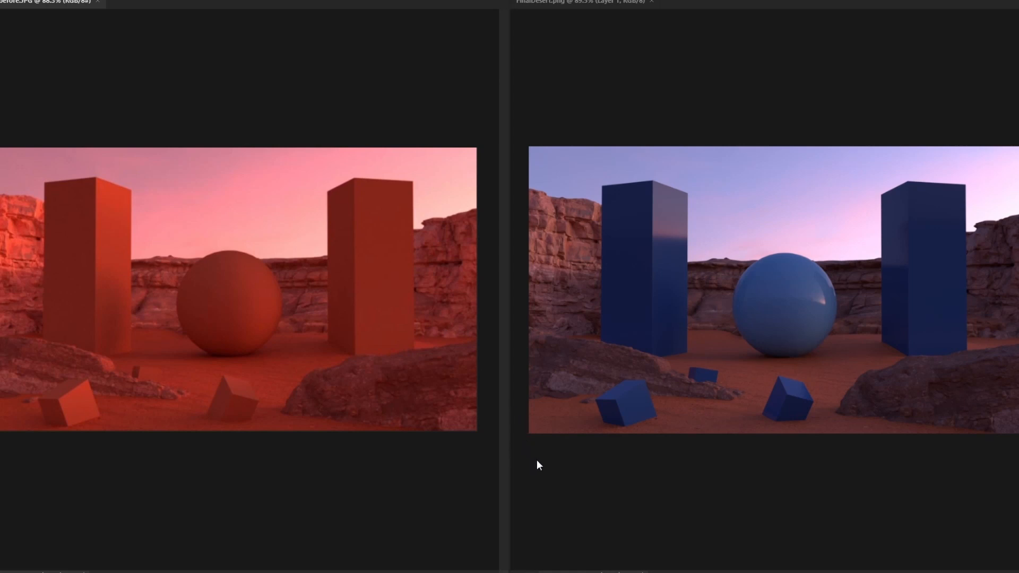
mouse_move(548, 459)
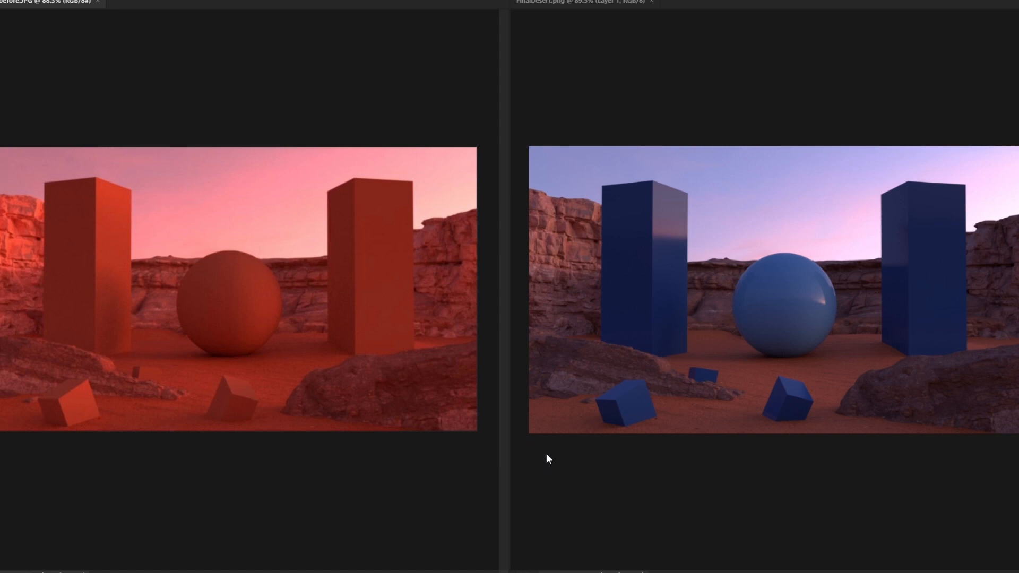
mouse_move(847, 350)
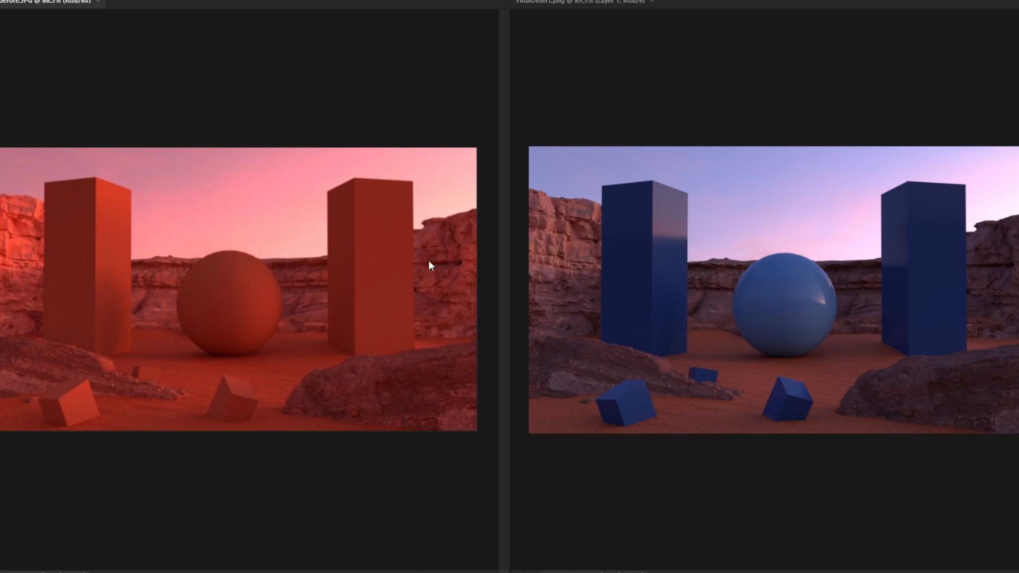
mouse_move(705, 336)
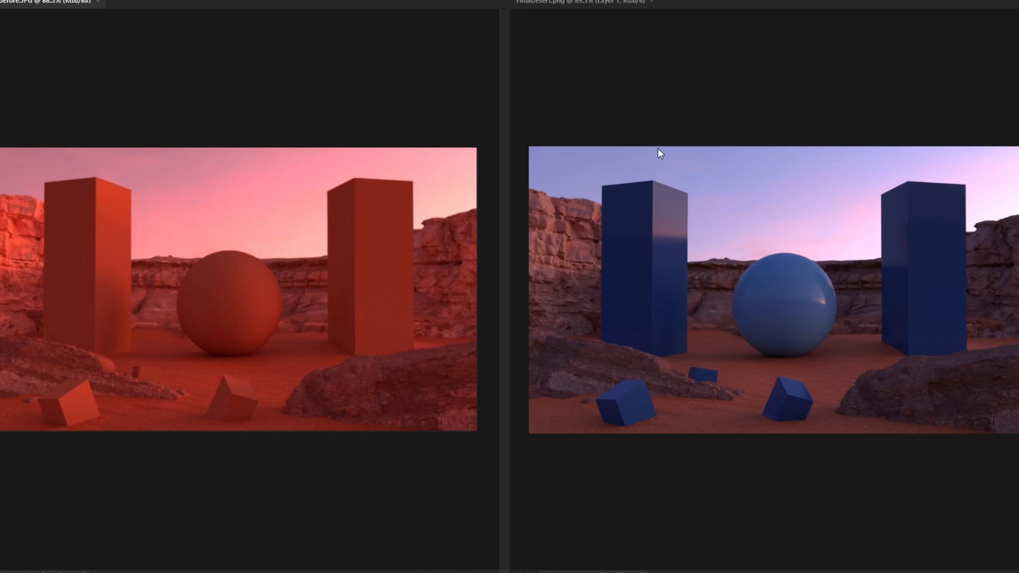
mouse_move(658, 283)
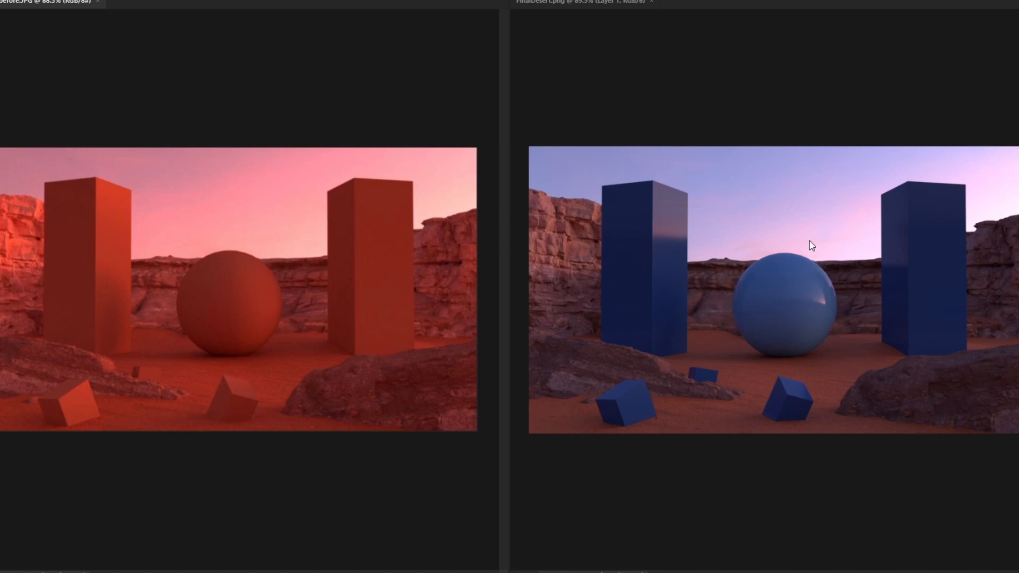
mouse_move(320, 293)
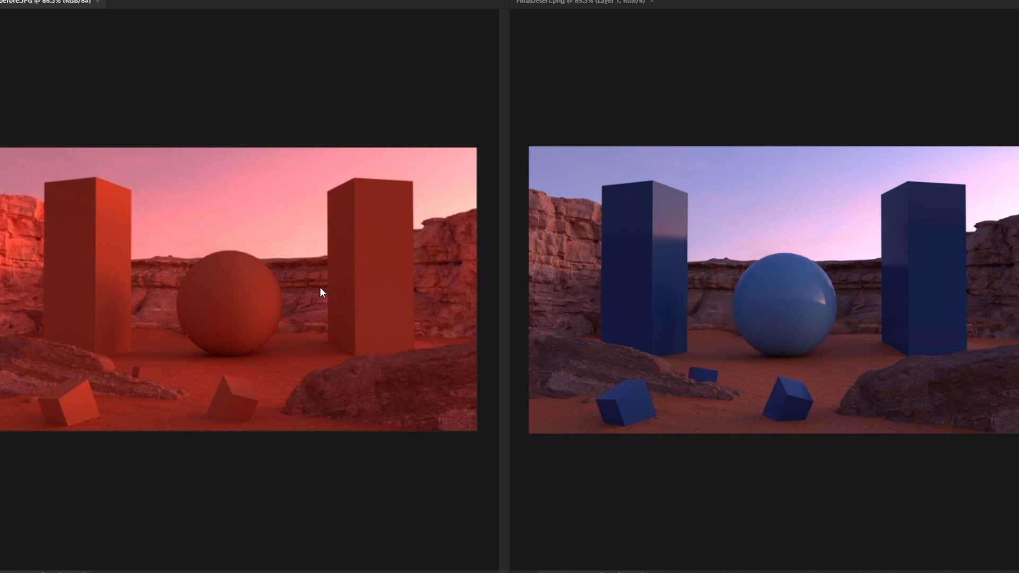
mouse_move(296, 290)
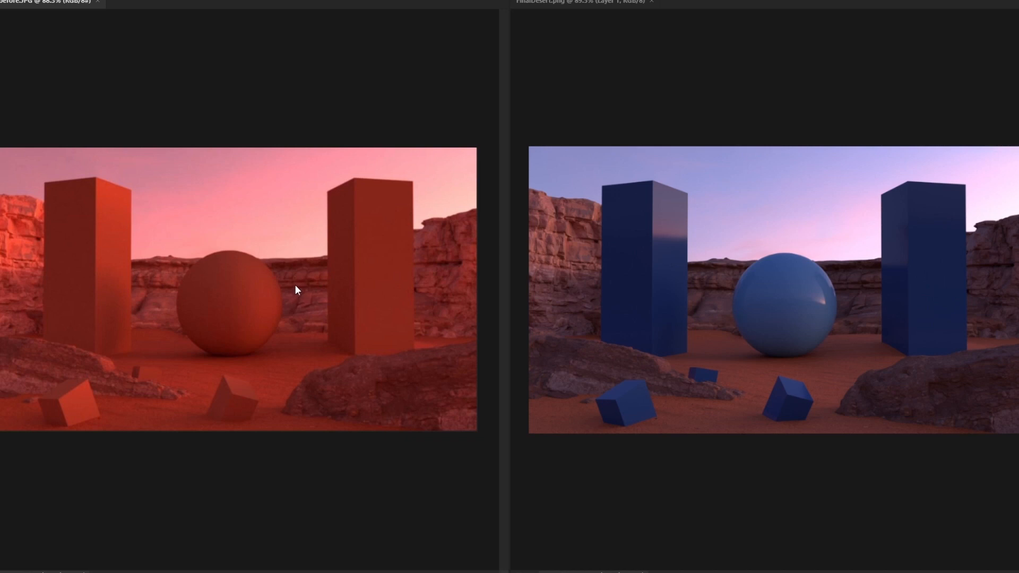
mouse_move(62, 264)
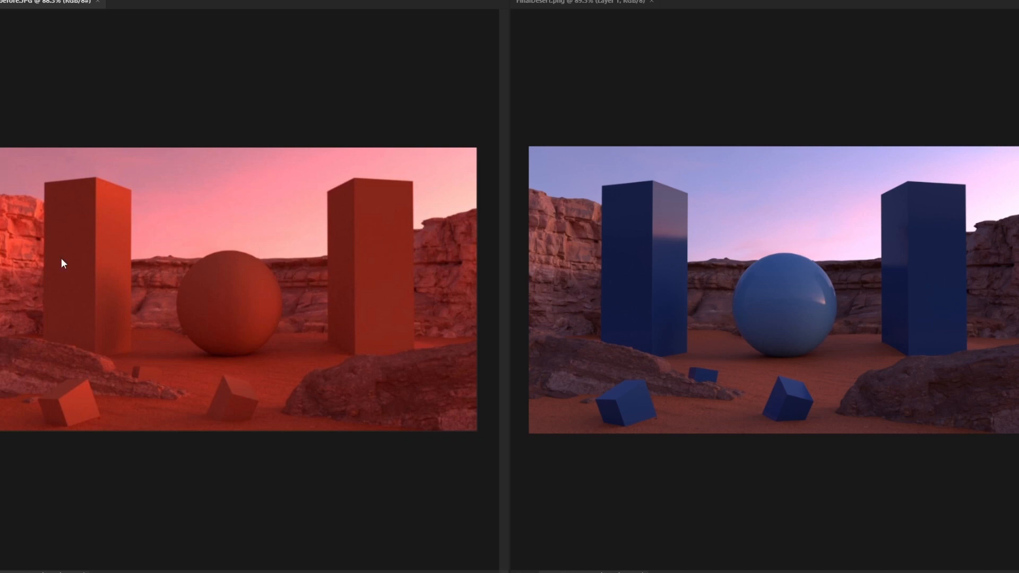
mouse_move(160, 328)
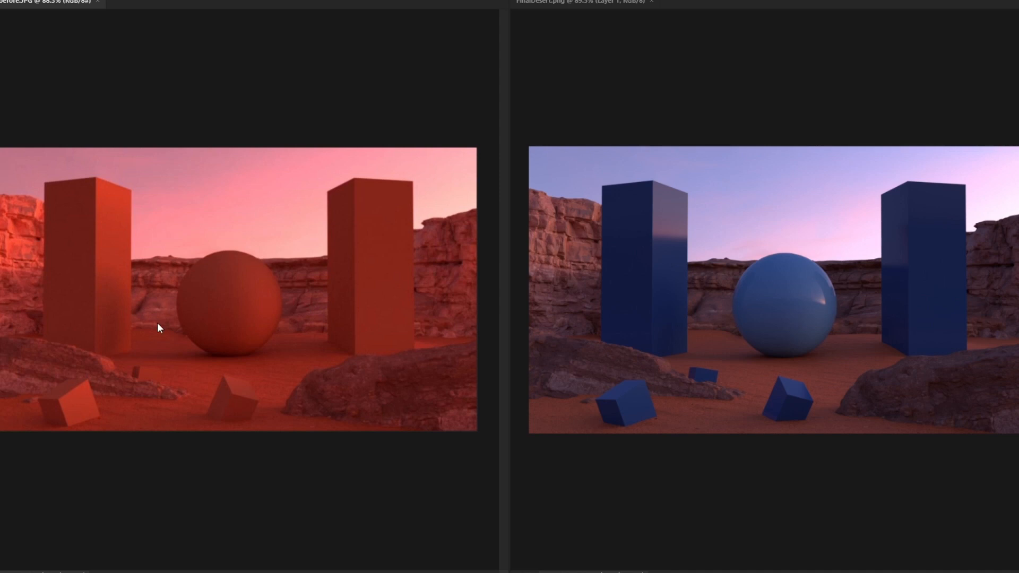
mouse_move(233, 334)
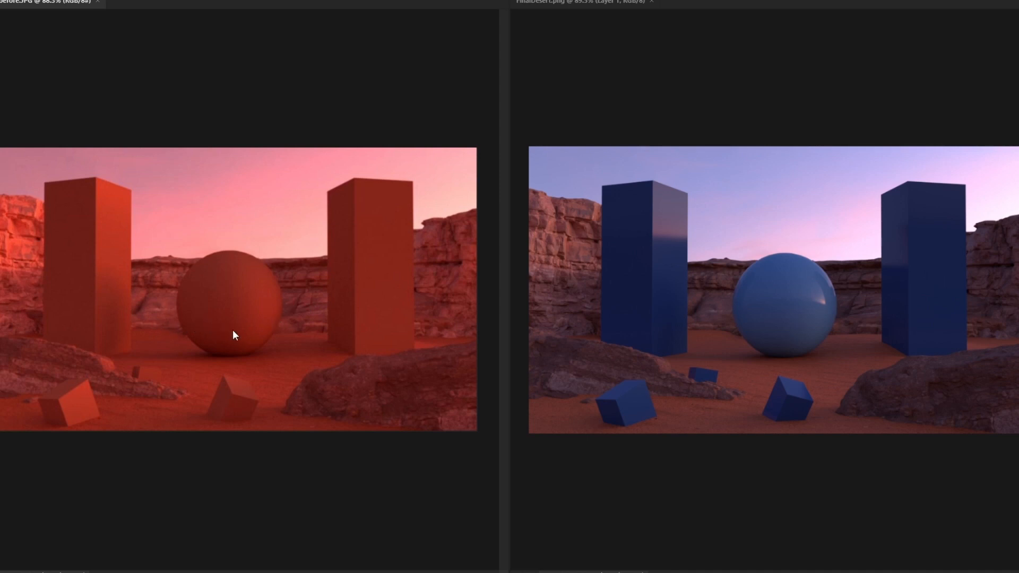
mouse_move(153, 352)
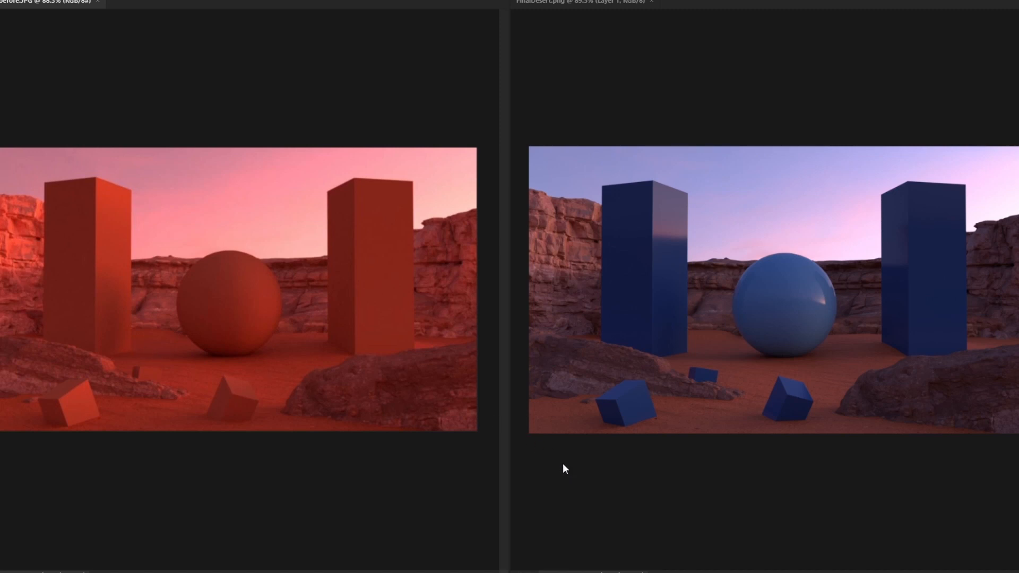
mouse_move(578, 464)
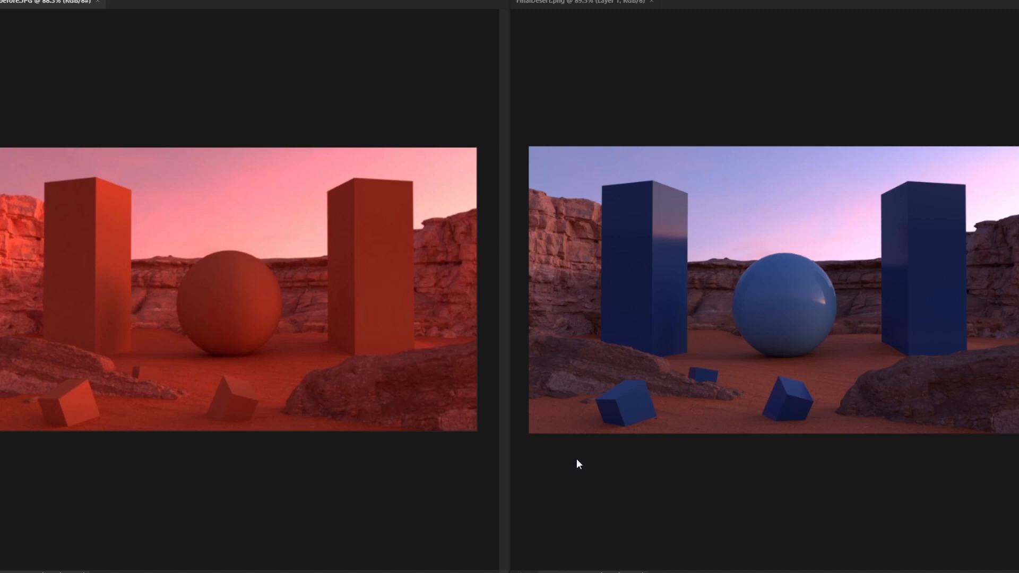
mouse_move(739, 268)
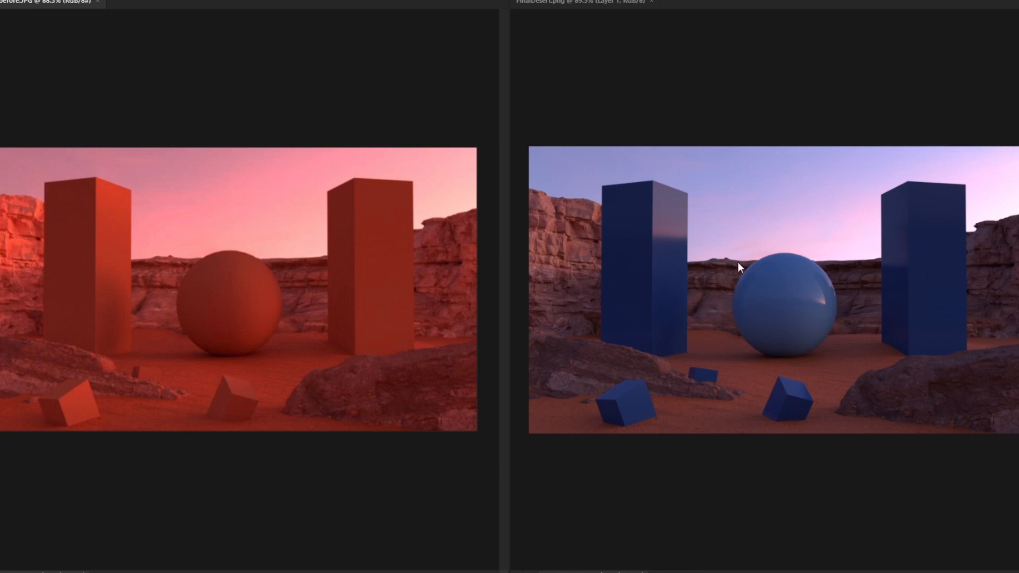
mouse_move(705, 323)
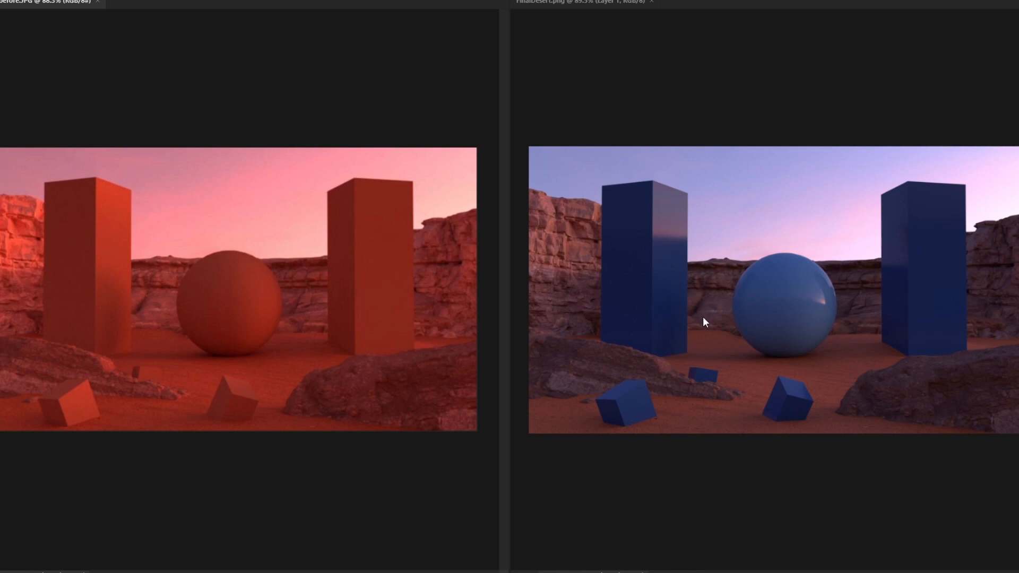
mouse_move(724, 343)
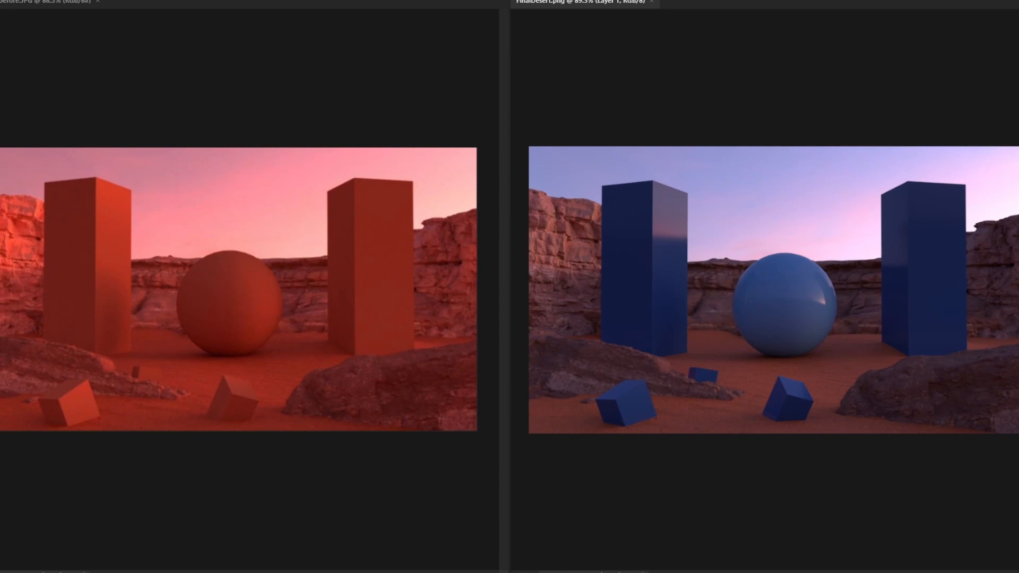
mouse_move(693, 404)
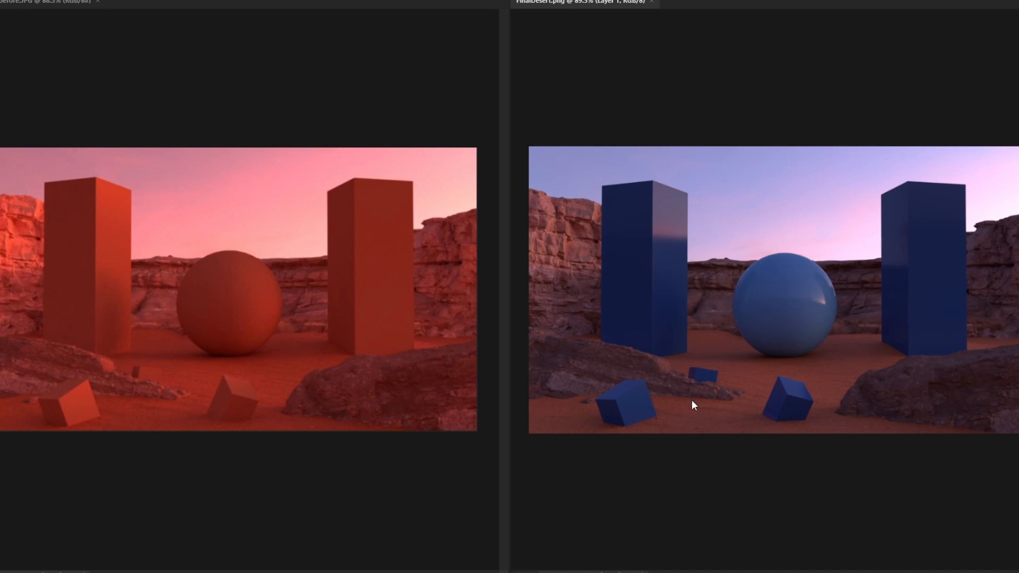
mouse_move(692, 401)
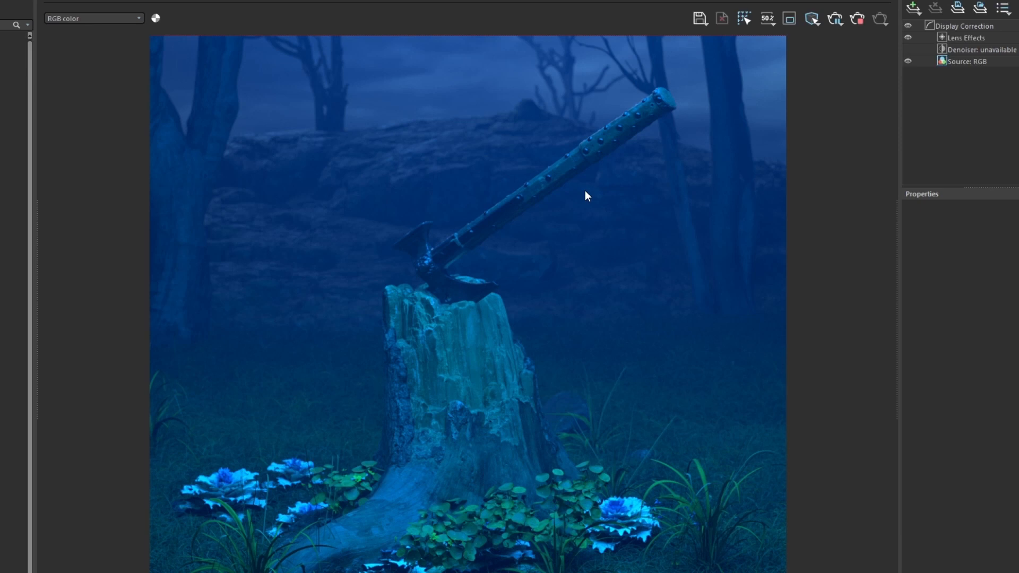
mouse_move(590, 196)
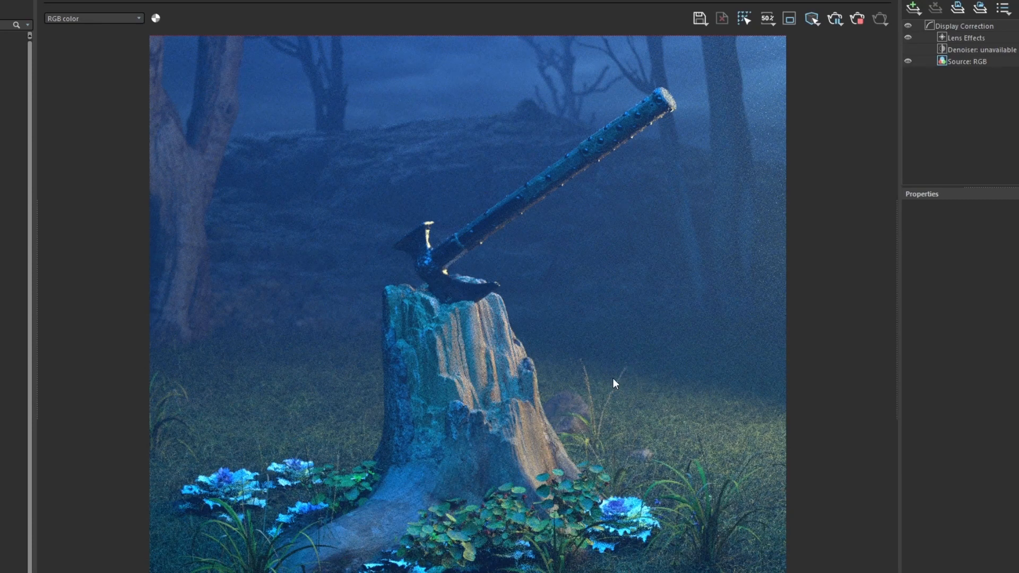
mouse_move(427, 292)
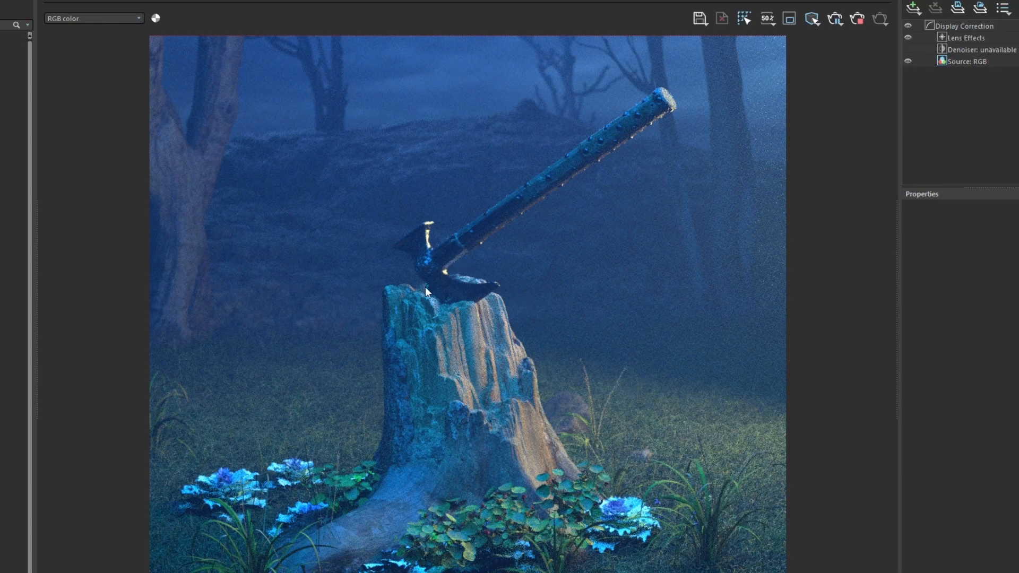
mouse_move(432, 236)
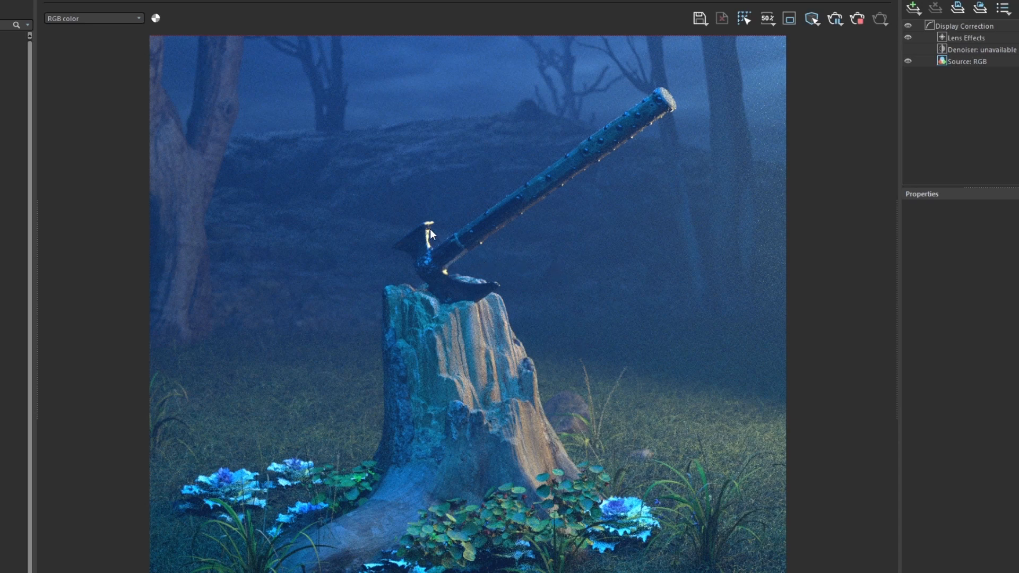
mouse_move(538, 219)
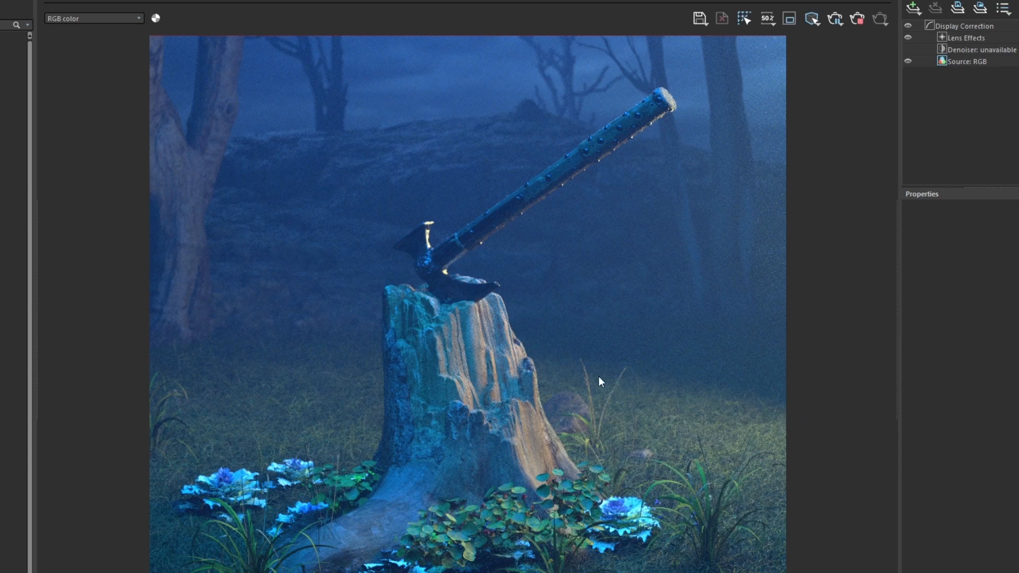
mouse_move(824, 416)
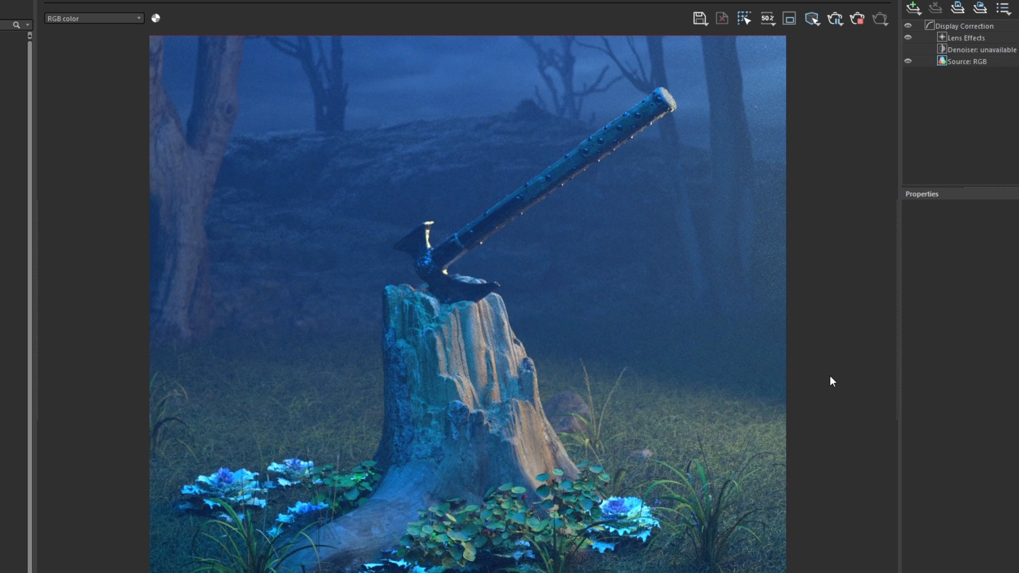
mouse_move(817, 355)
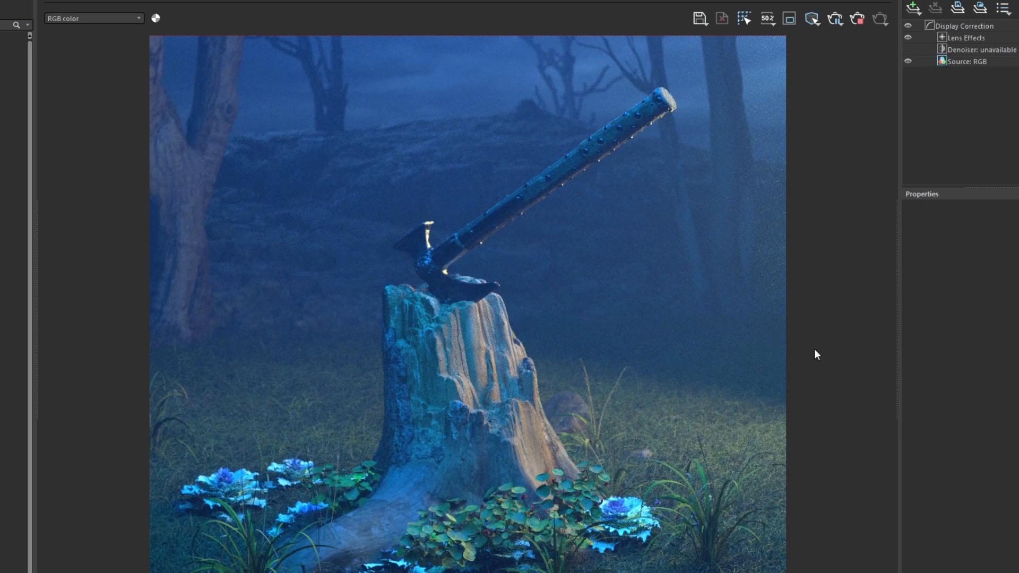
mouse_move(574, 343)
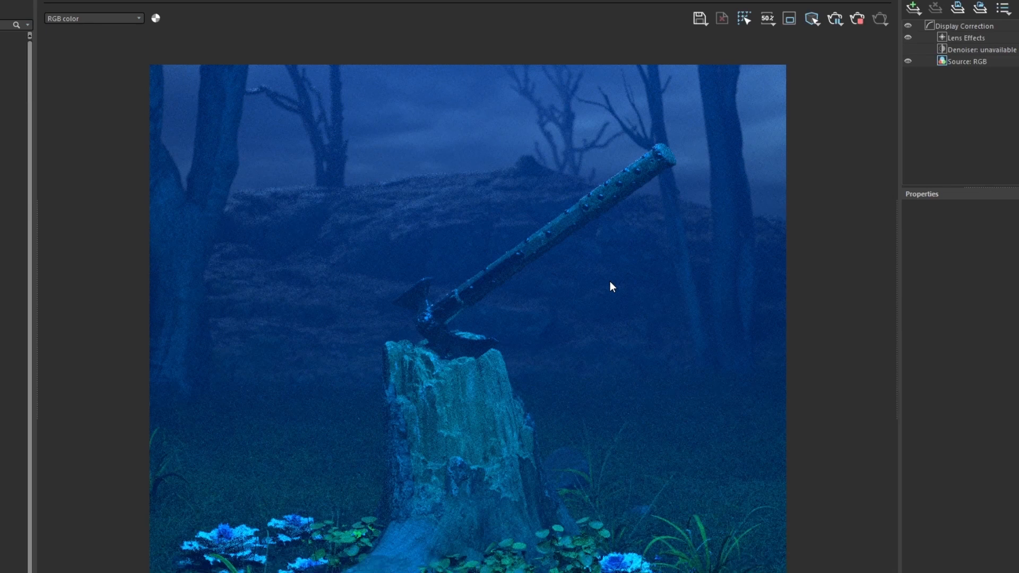
mouse_move(615, 260)
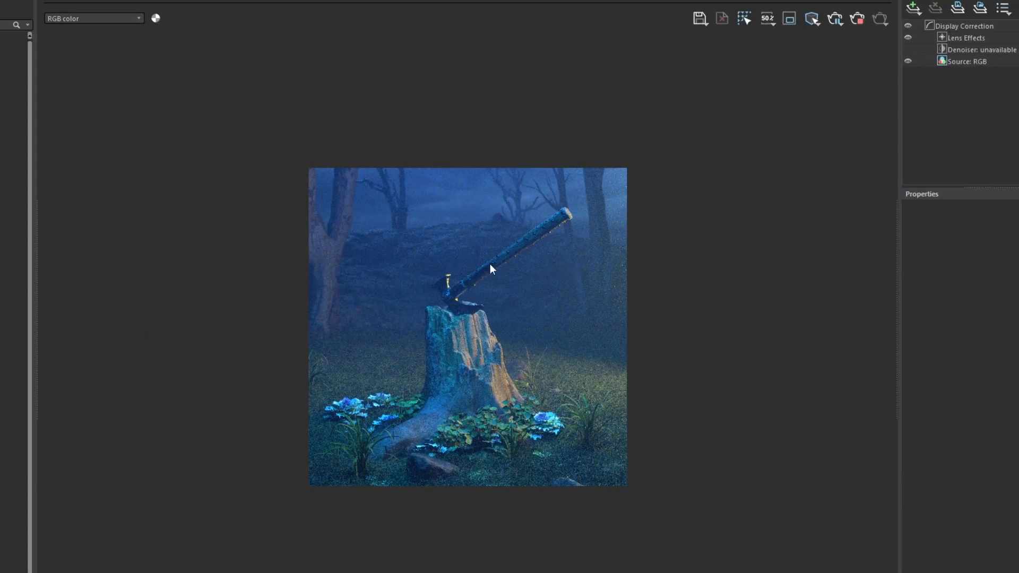
mouse_move(380, 237)
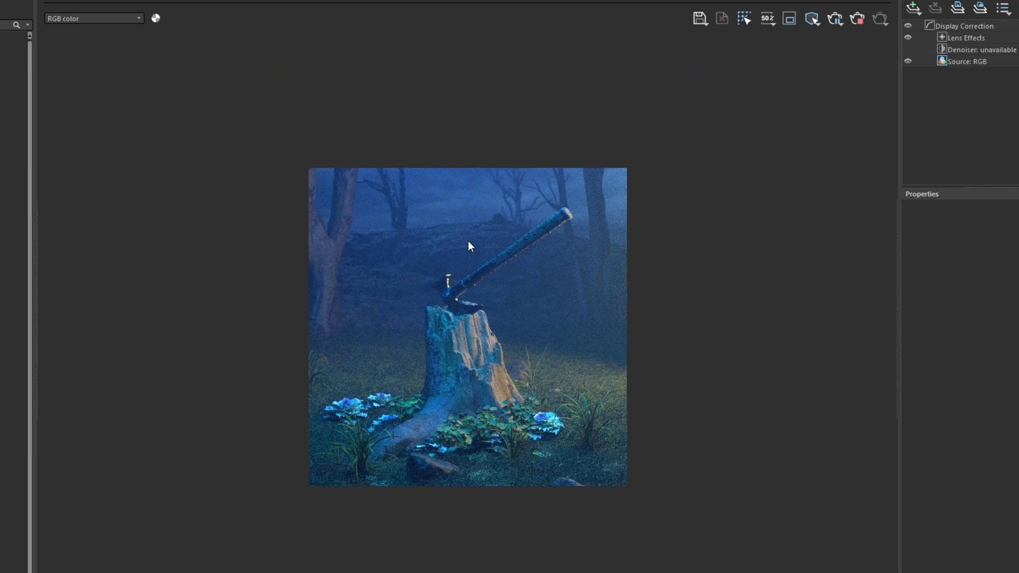
mouse_move(481, 241)
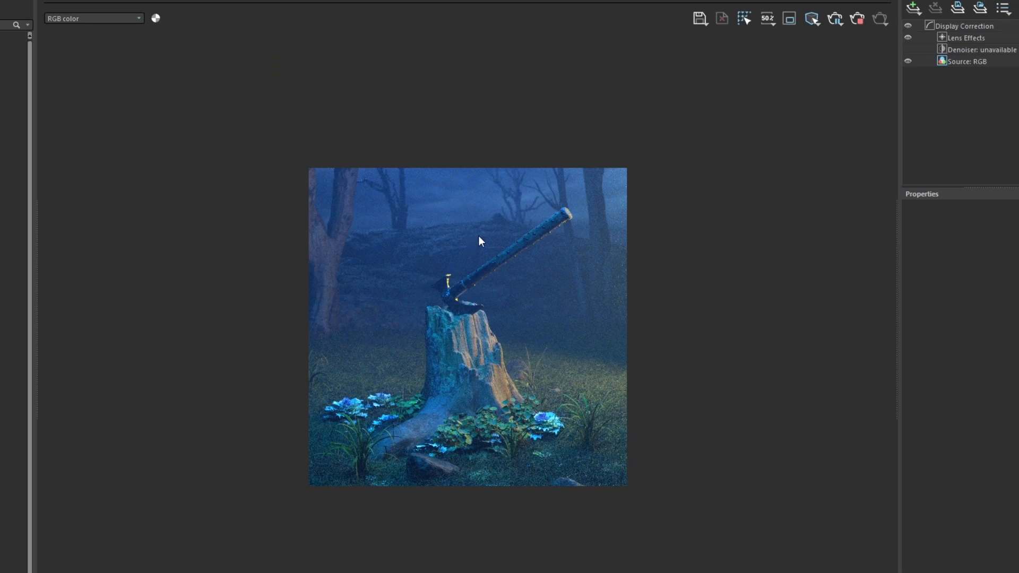
mouse_move(491, 291)
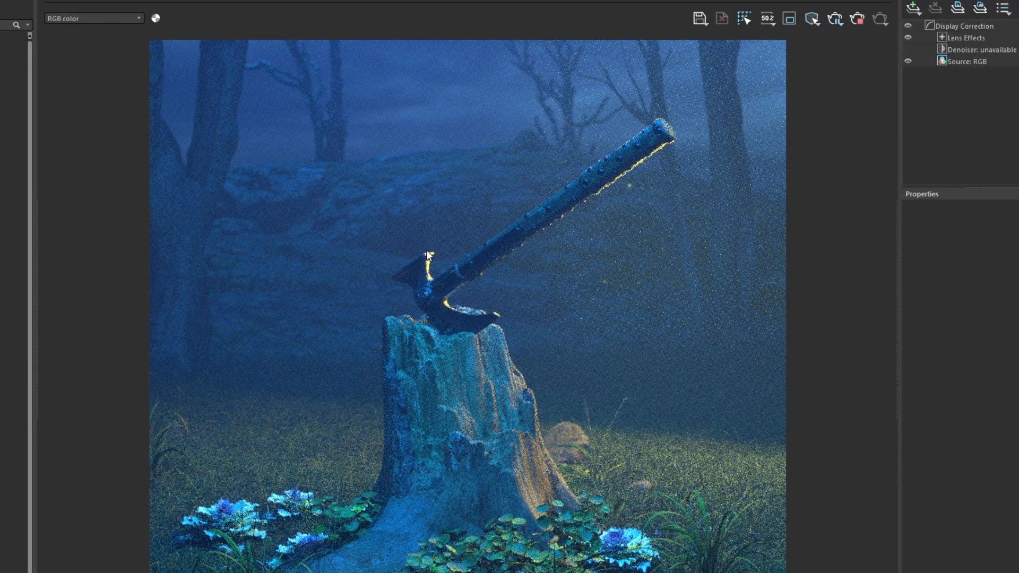
mouse_move(233, 78)
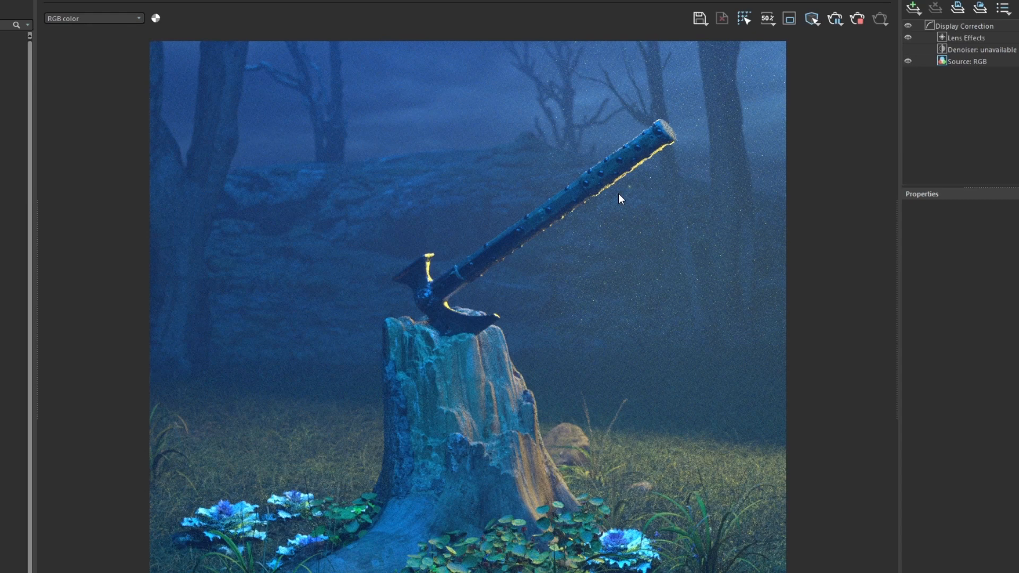
mouse_move(643, 227)
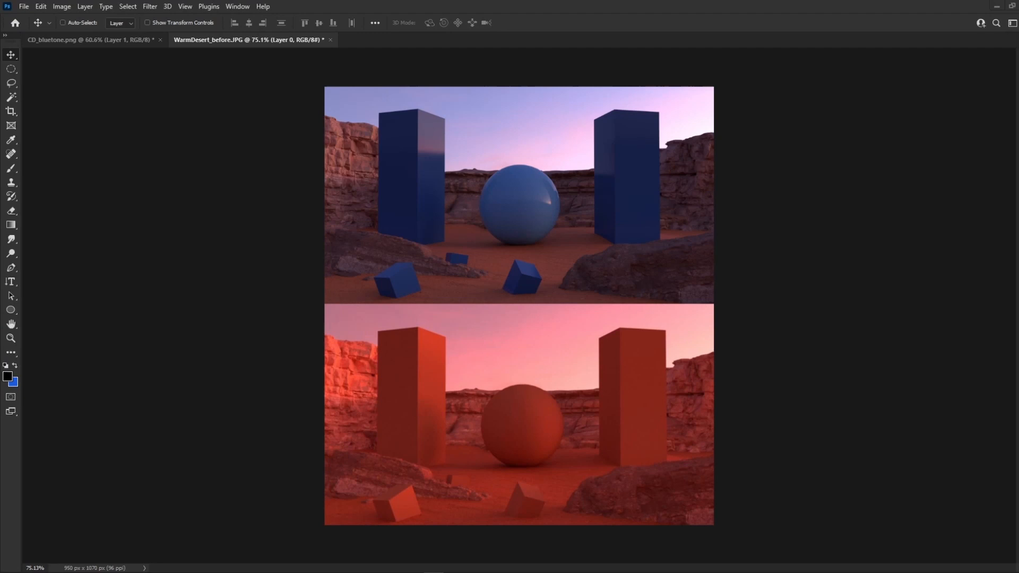
mouse_move(797, 218)
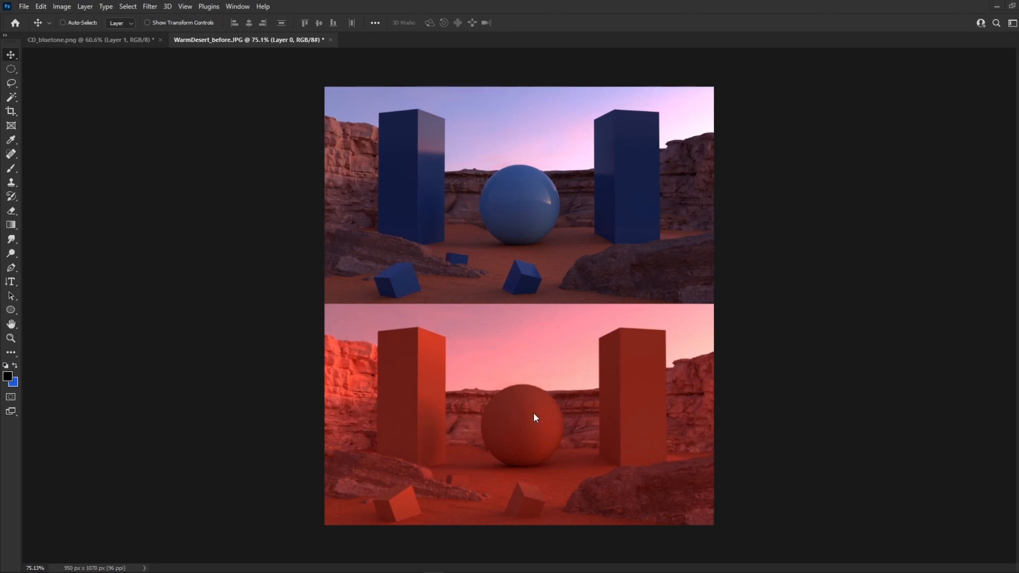
mouse_move(647, 379)
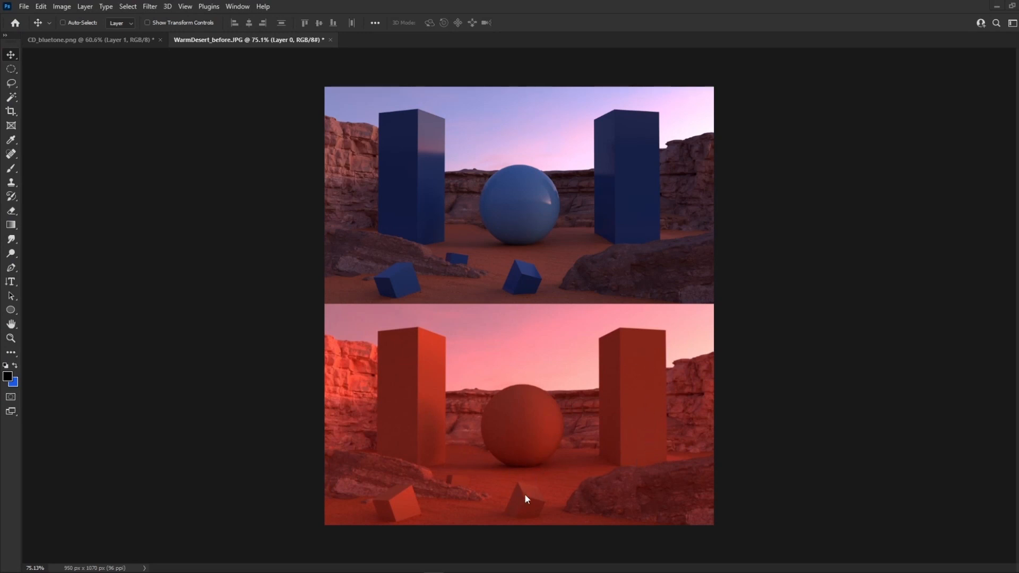
mouse_move(556, 475)
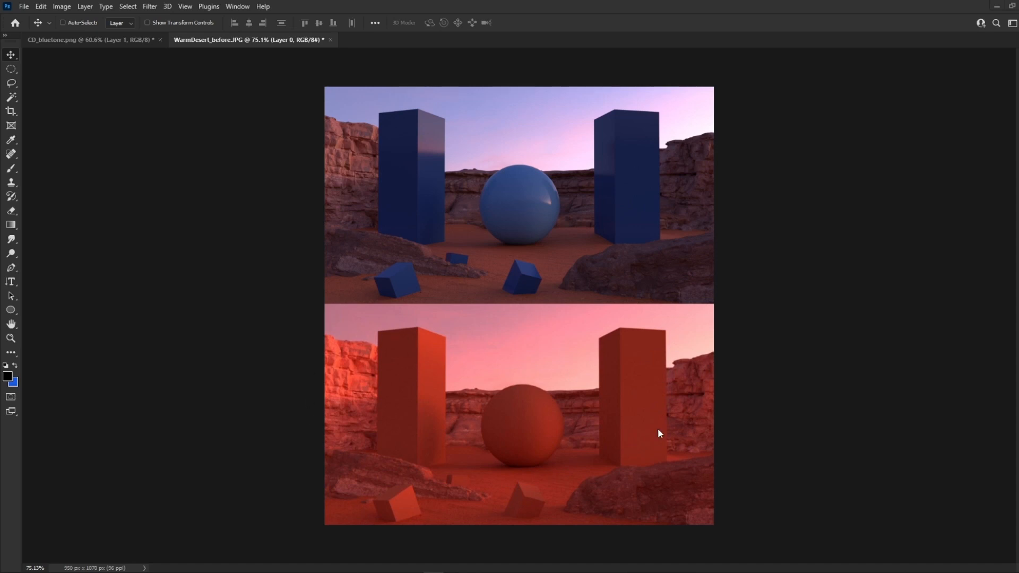
mouse_move(375, 232)
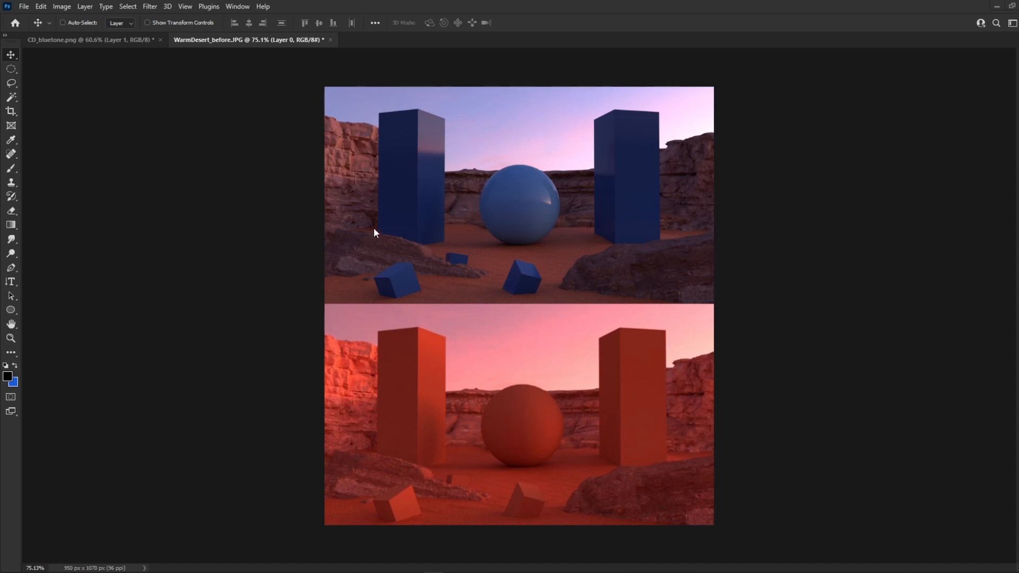
mouse_move(426, 213)
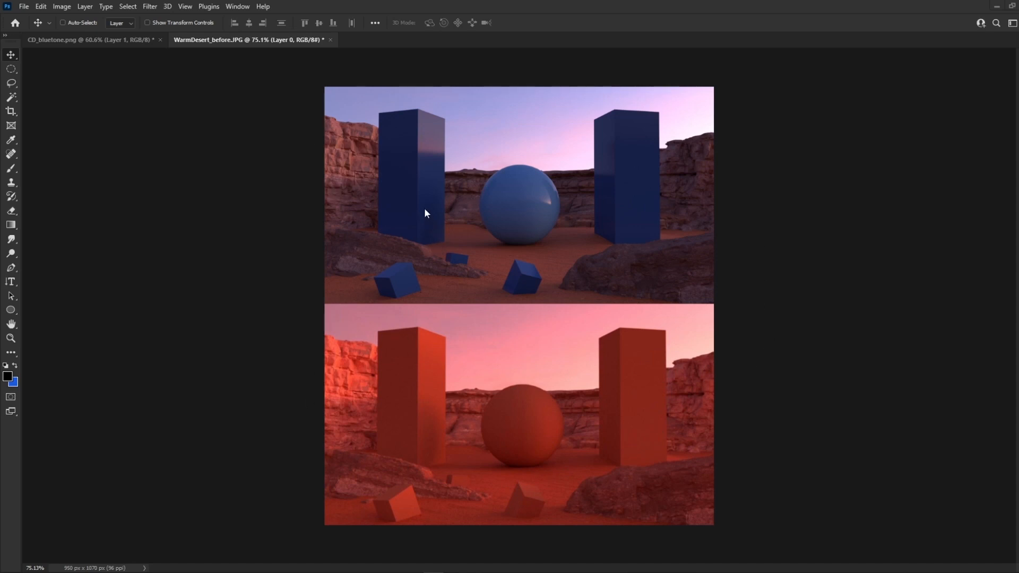
mouse_move(555, 275)
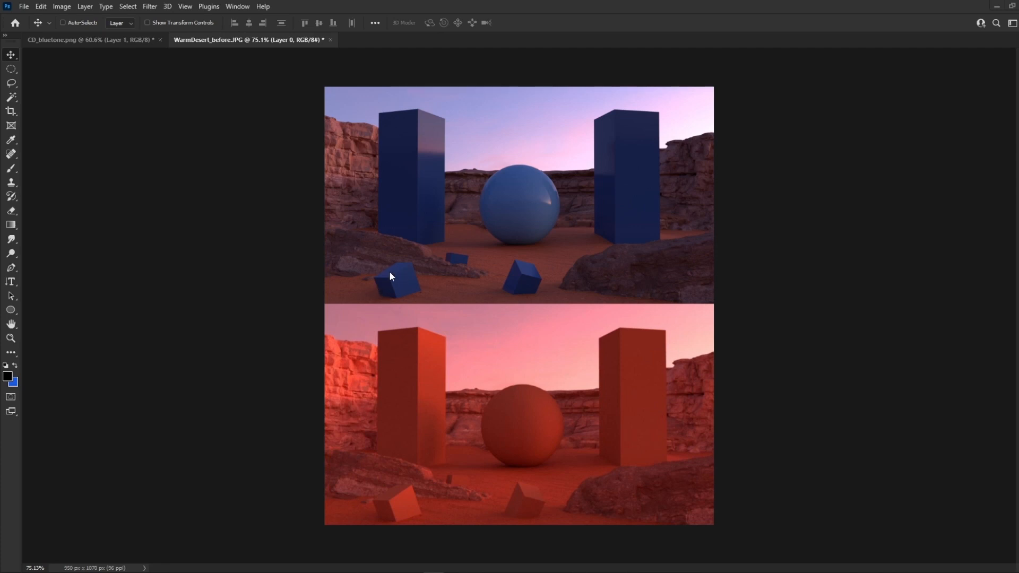
mouse_move(546, 158)
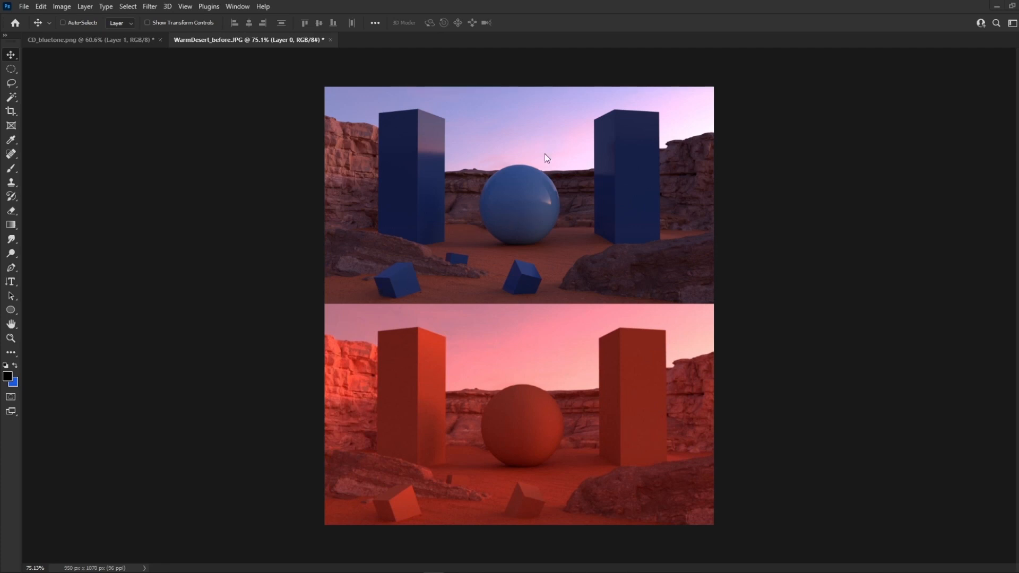
mouse_move(546, 235)
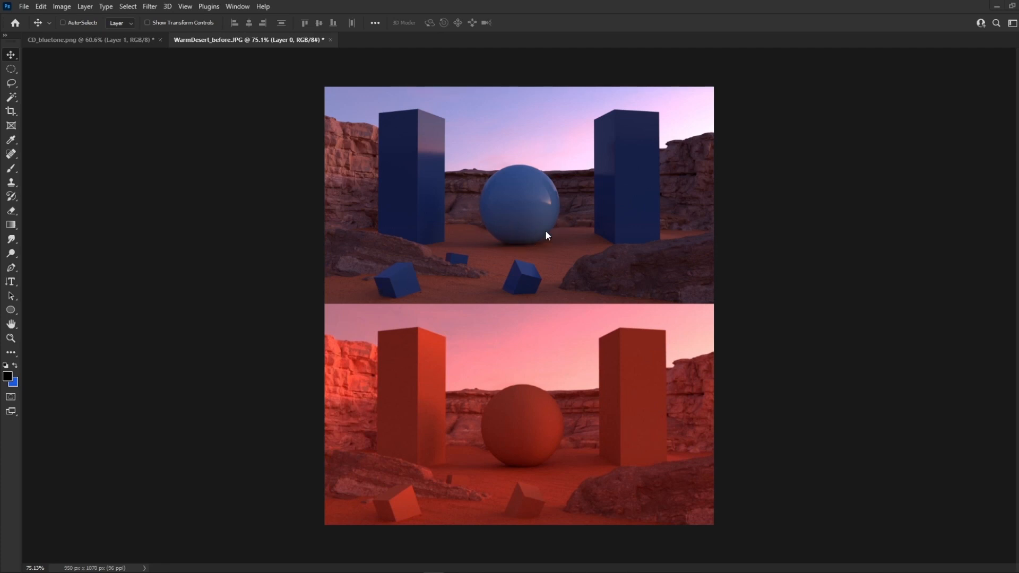
mouse_move(628, 204)
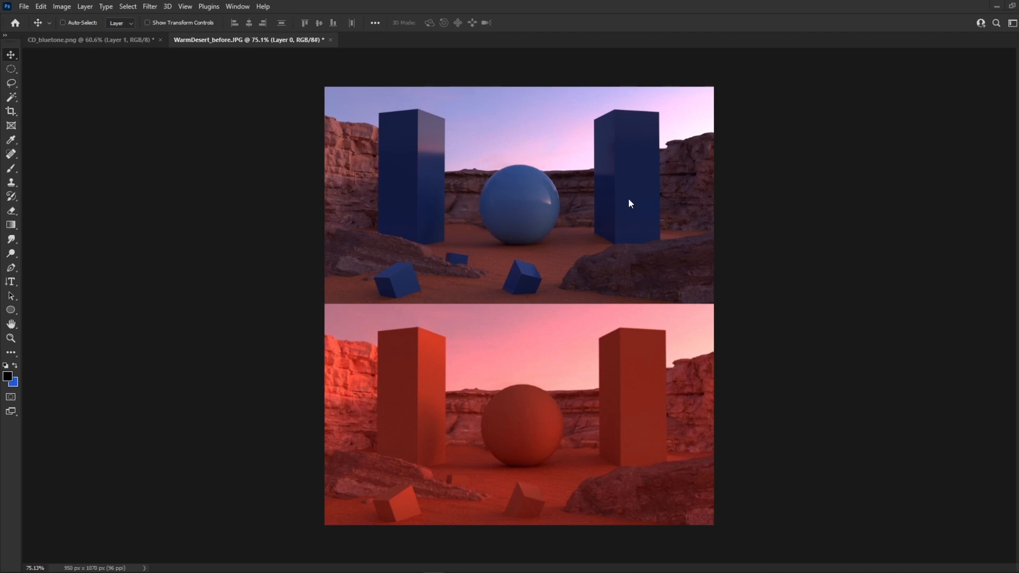
mouse_move(382, 124)
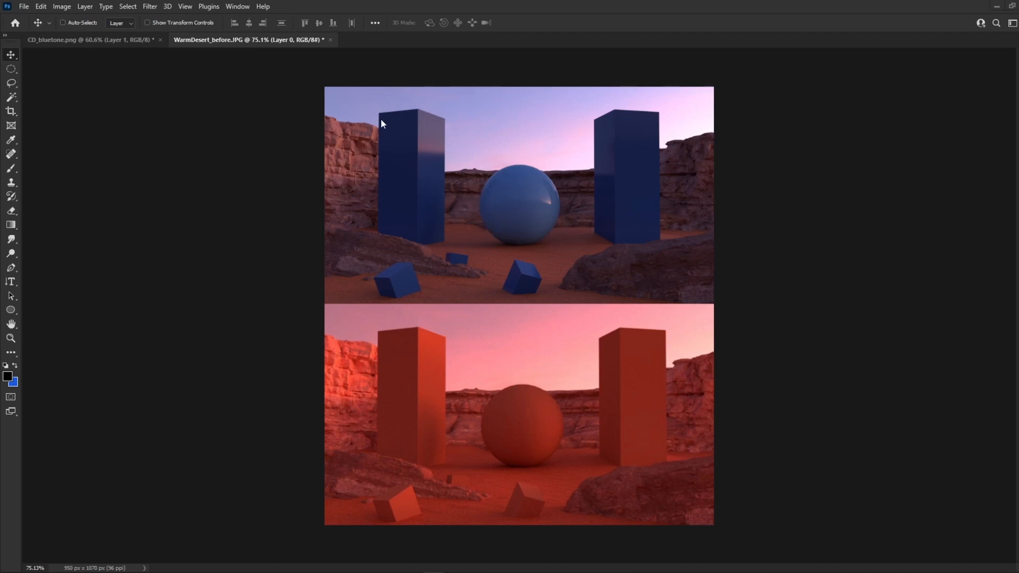
mouse_move(670, 345)
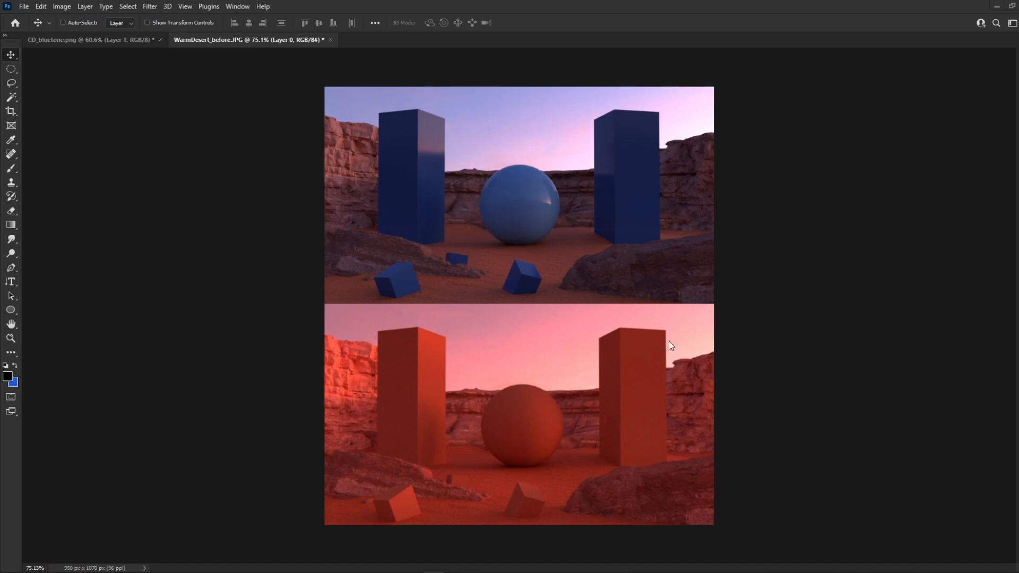
mouse_move(460, 421)
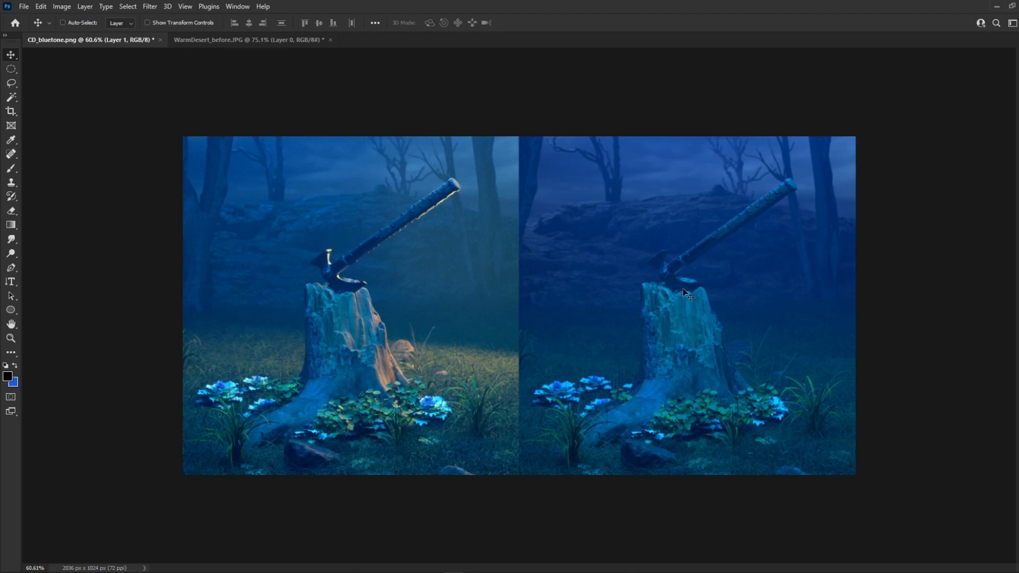
mouse_move(704, 229)
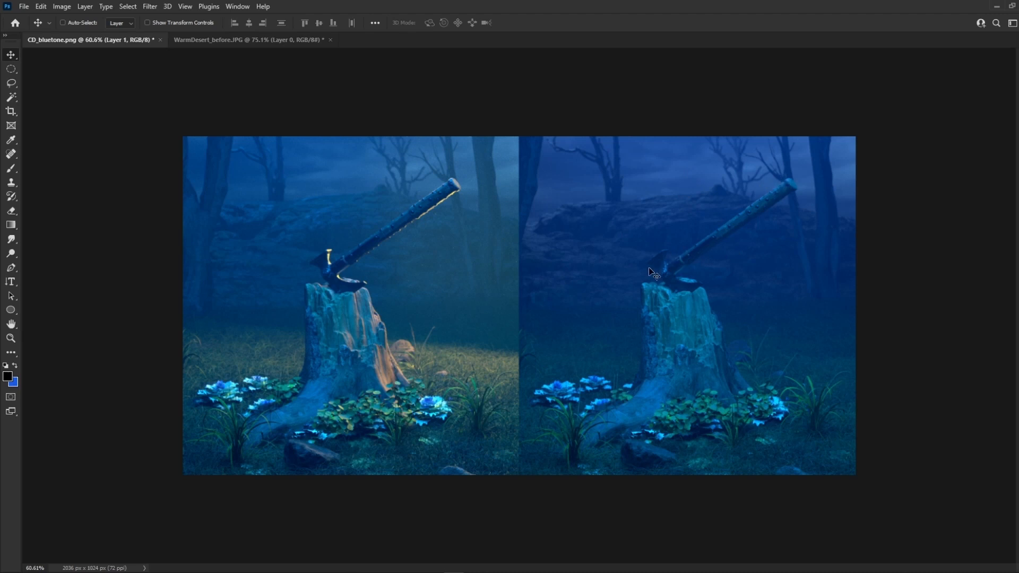
mouse_move(656, 263)
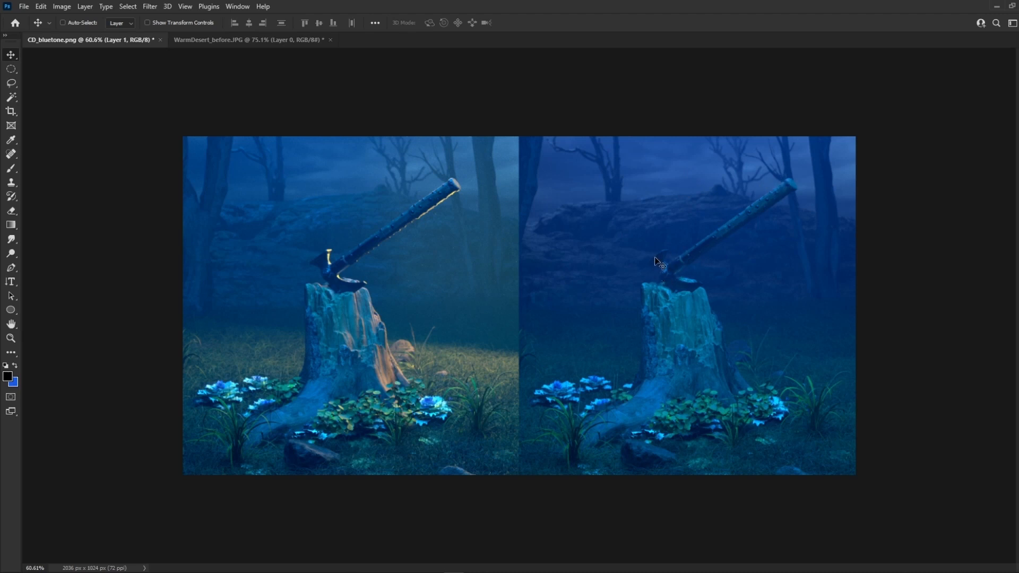
mouse_move(748, 242)
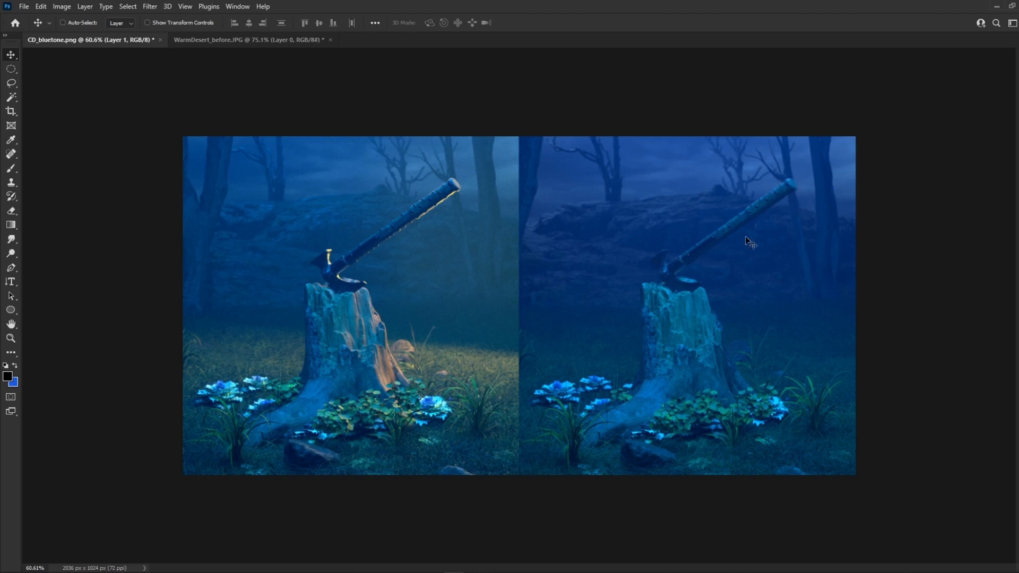
mouse_move(794, 202)
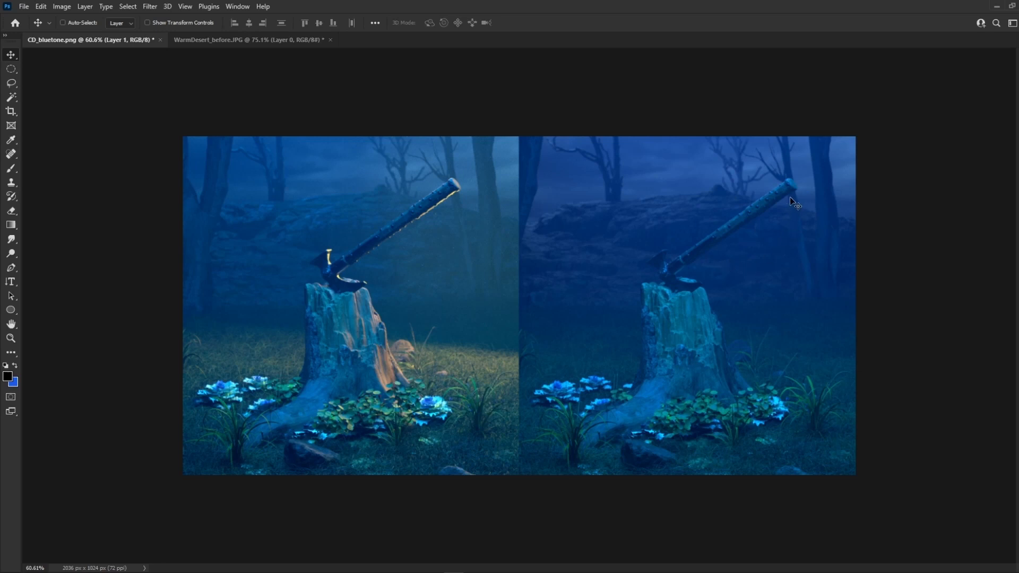
mouse_move(799, 268)
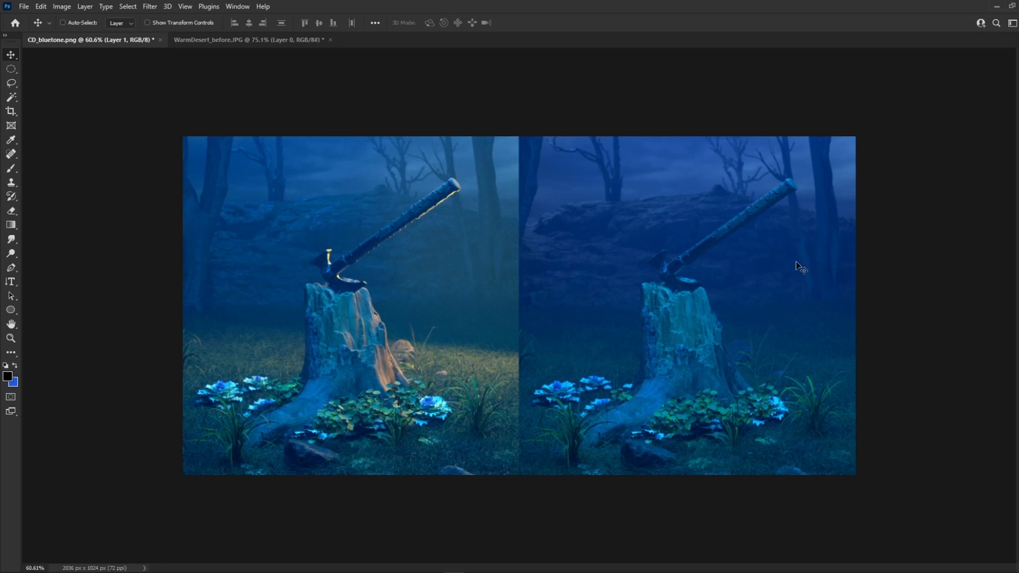
mouse_move(720, 241)
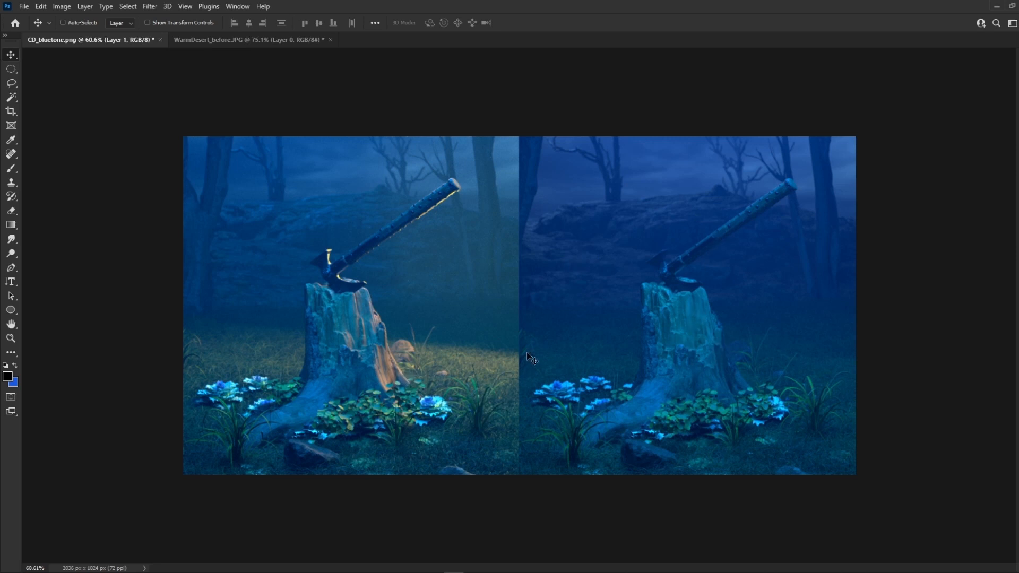
mouse_move(396, 392)
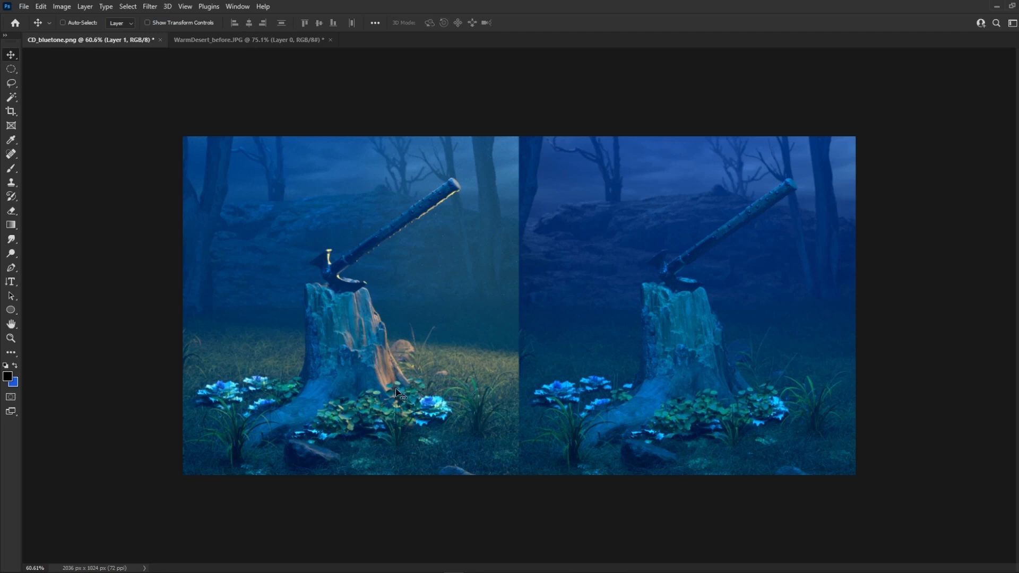
mouse_move(373, 320)
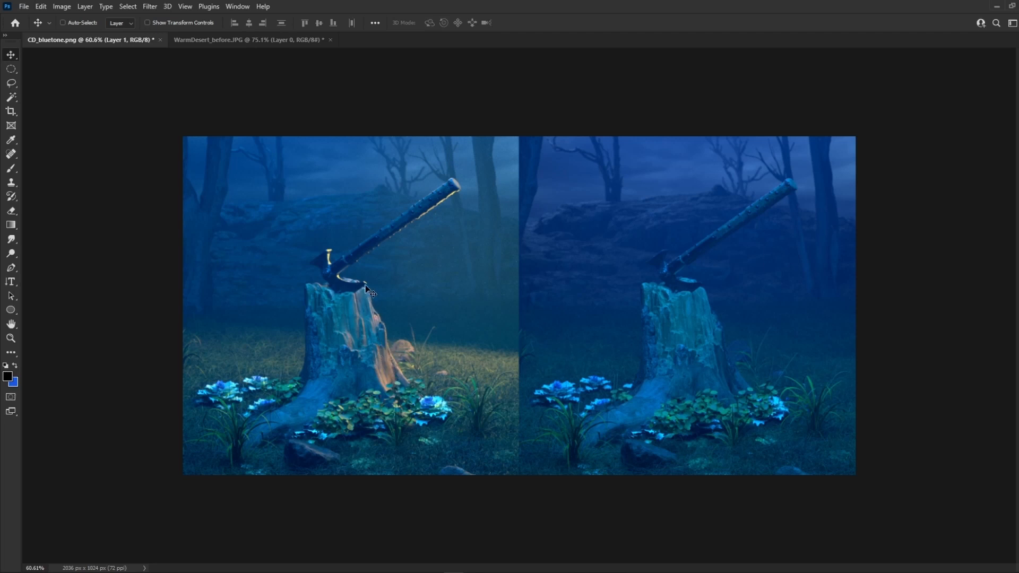
mouse_move(380, 251)
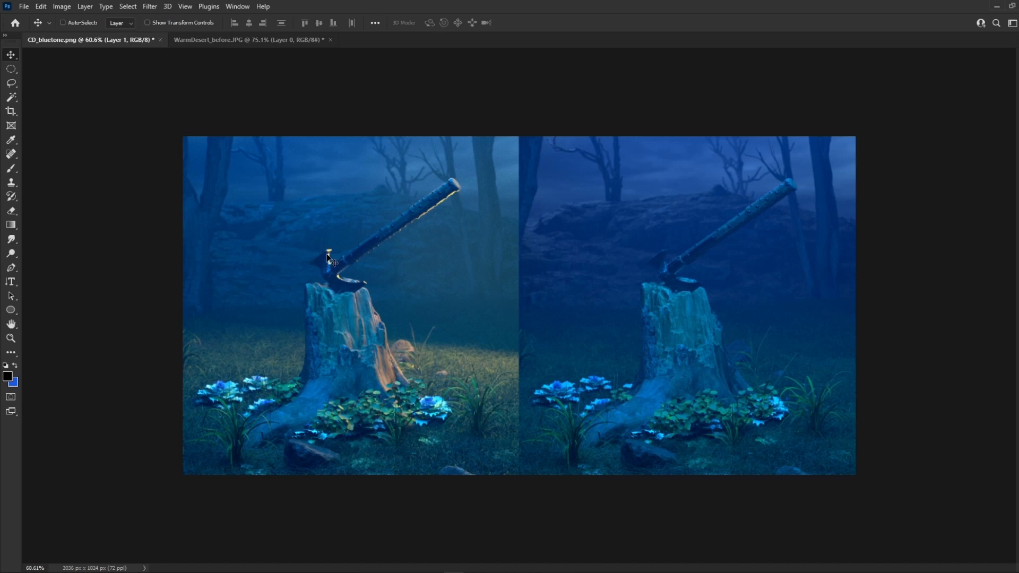
mouse_move(460, 187)
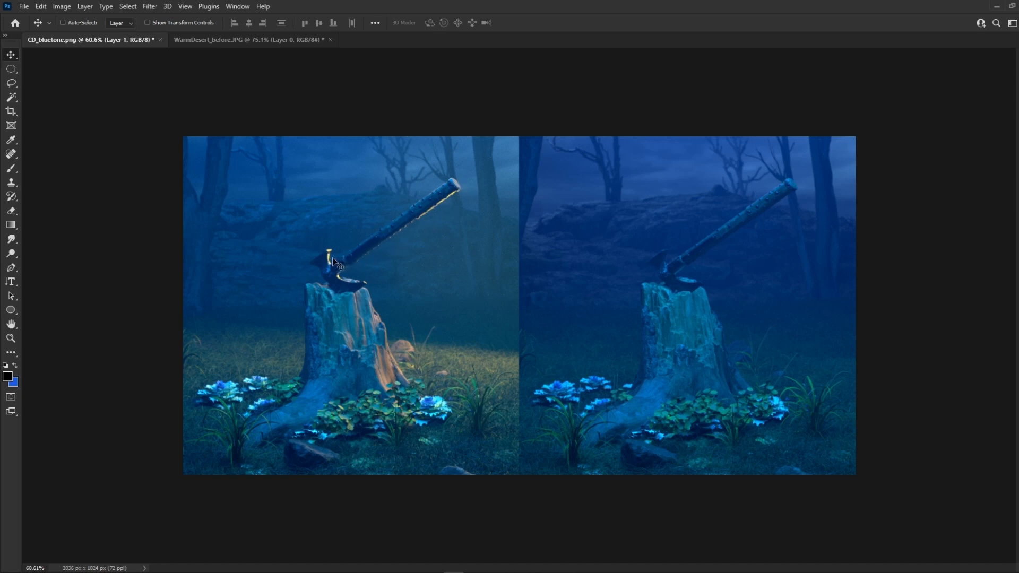
mouse_move(459, 190)
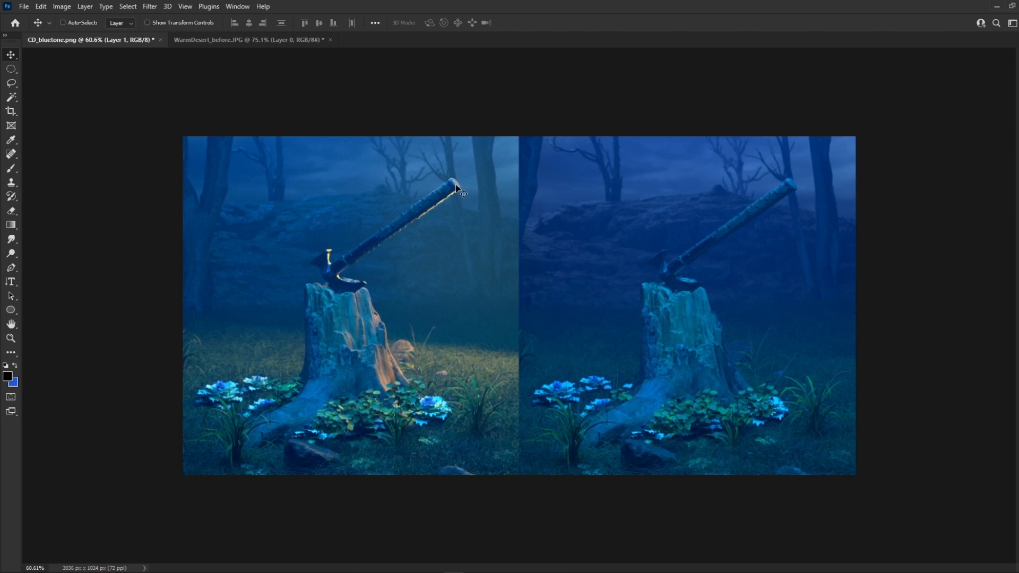
mouse_move(350, 273)
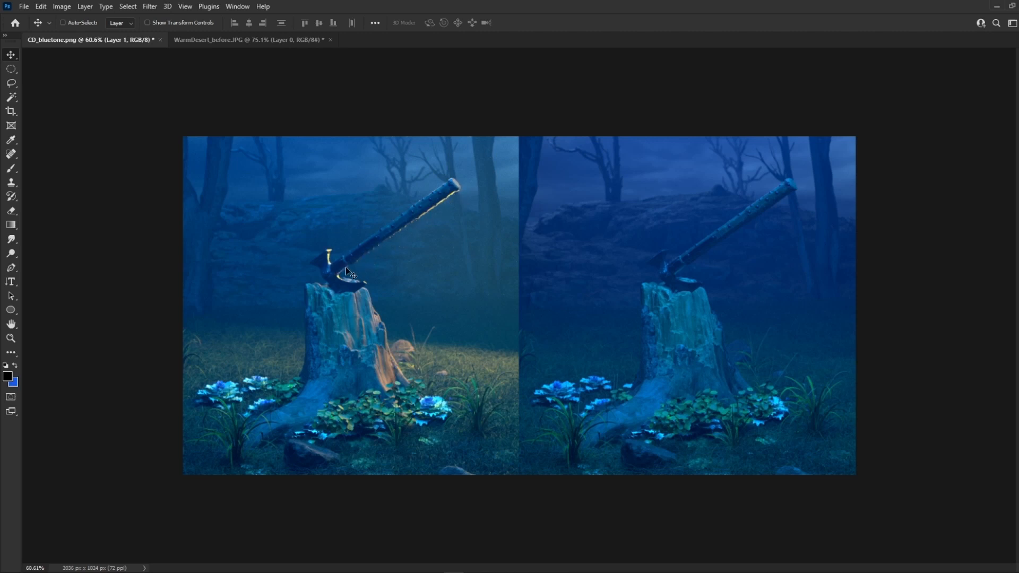
mouse_move(390, 320)
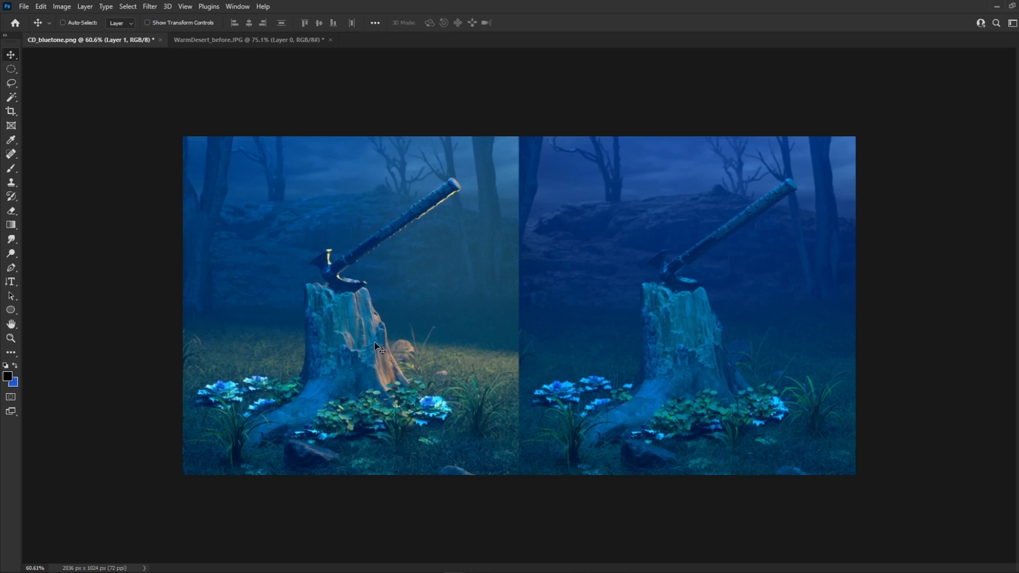
mouse_move(214, 244)
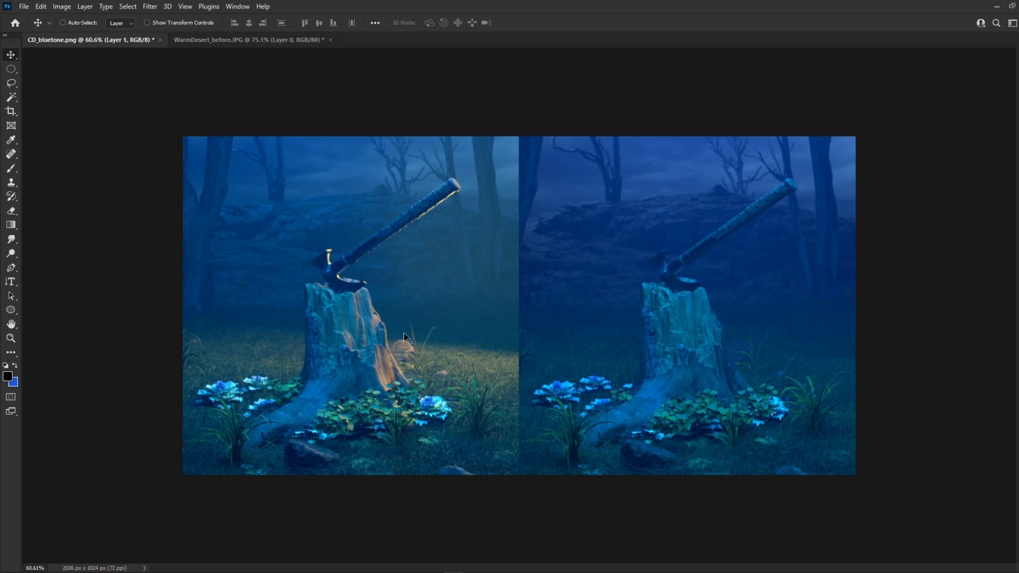
mouse_move(235, 205)
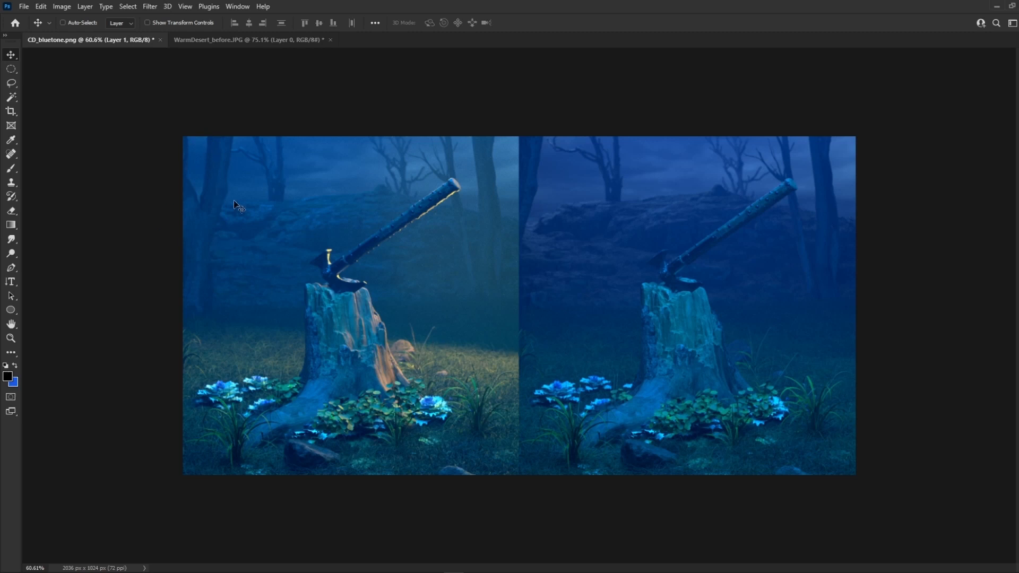